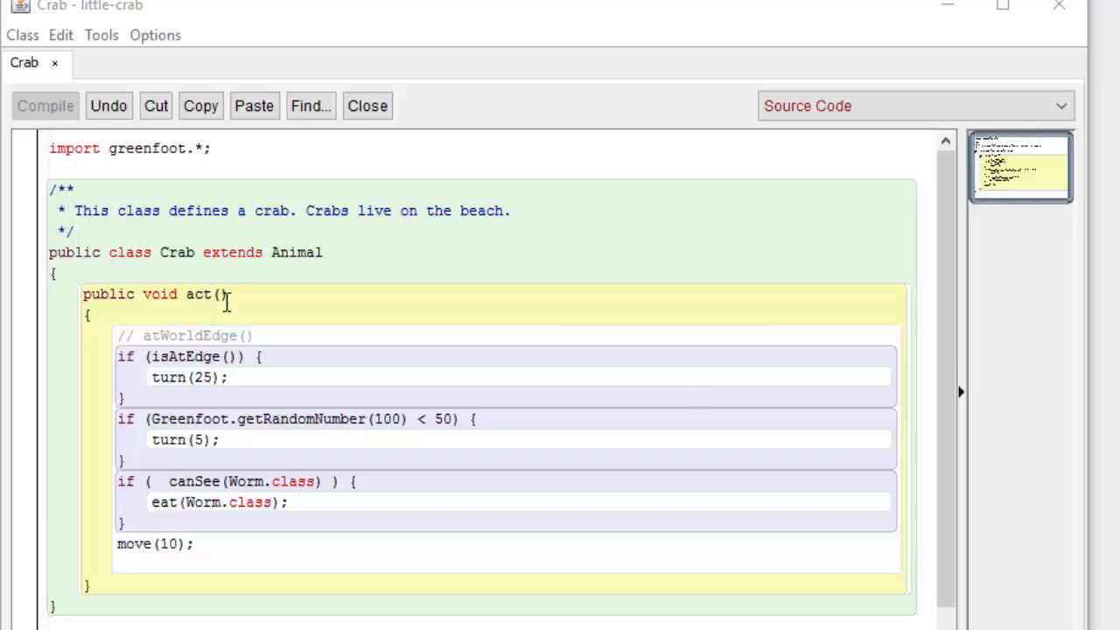
mouse_move(282, 340)
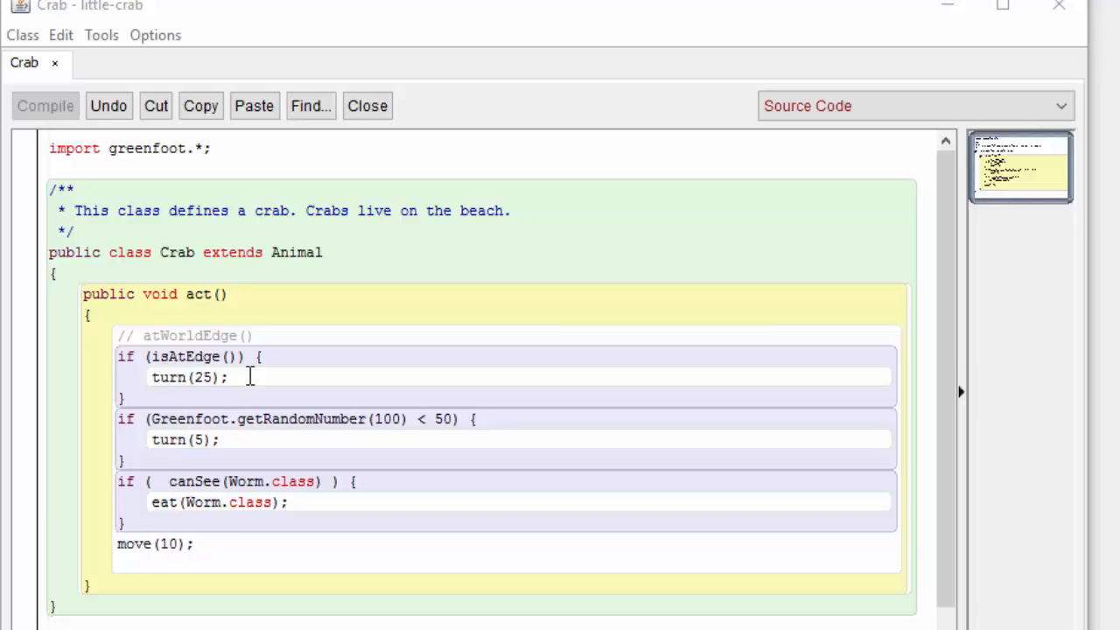
mouse_move(303, 370)
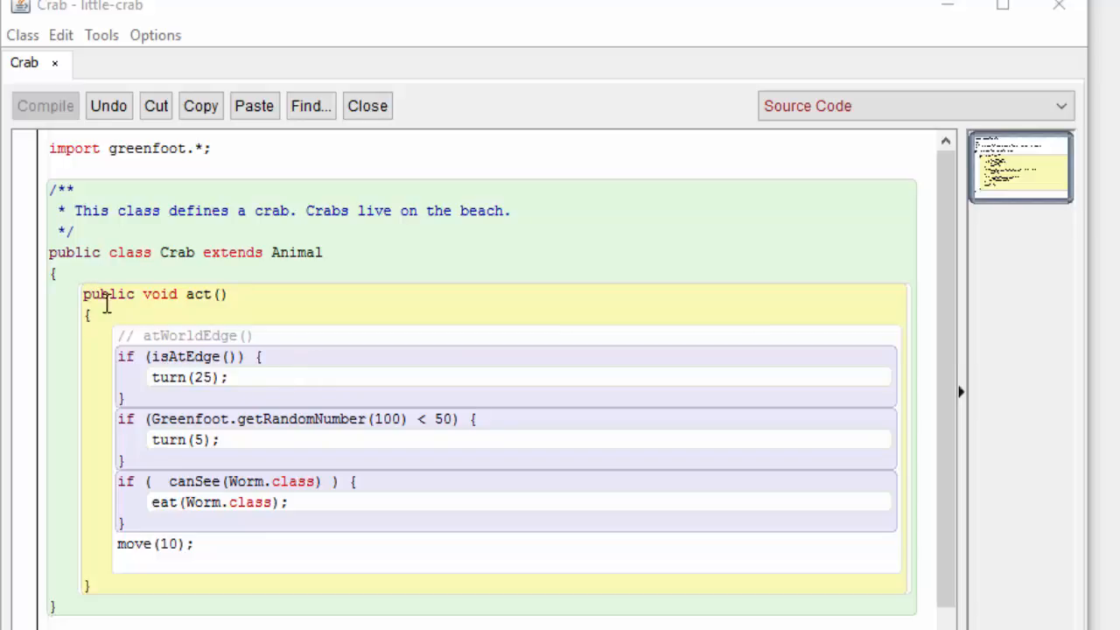
Start a blank line below the act() method in the Crab source
click(92, 585)
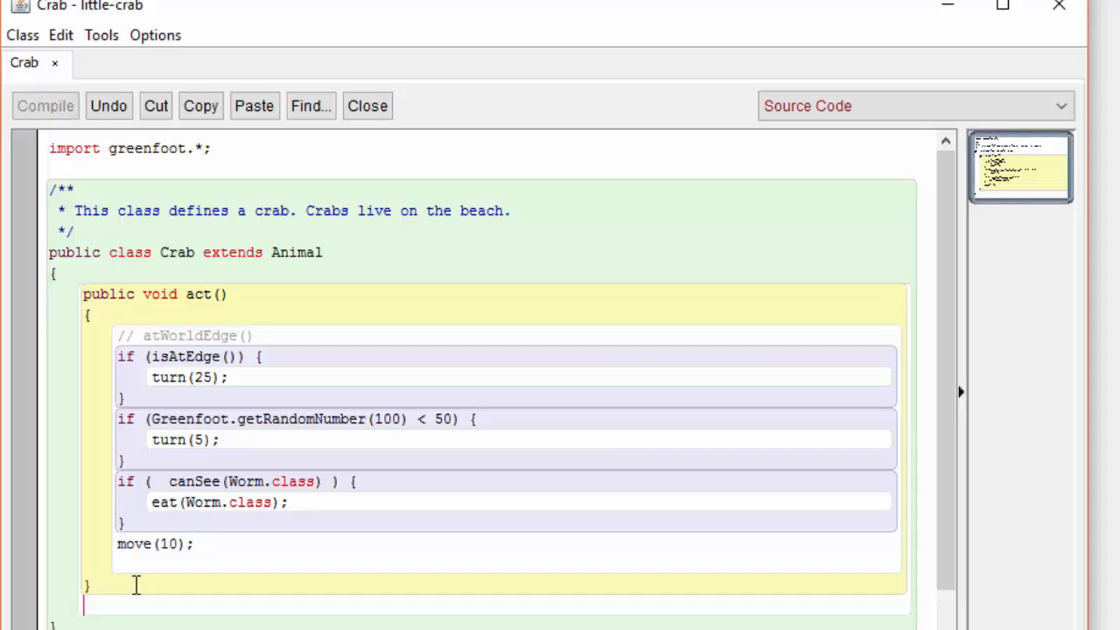
Declare an empty public void turnAtEdge() method below act()
scroll(down, 3)
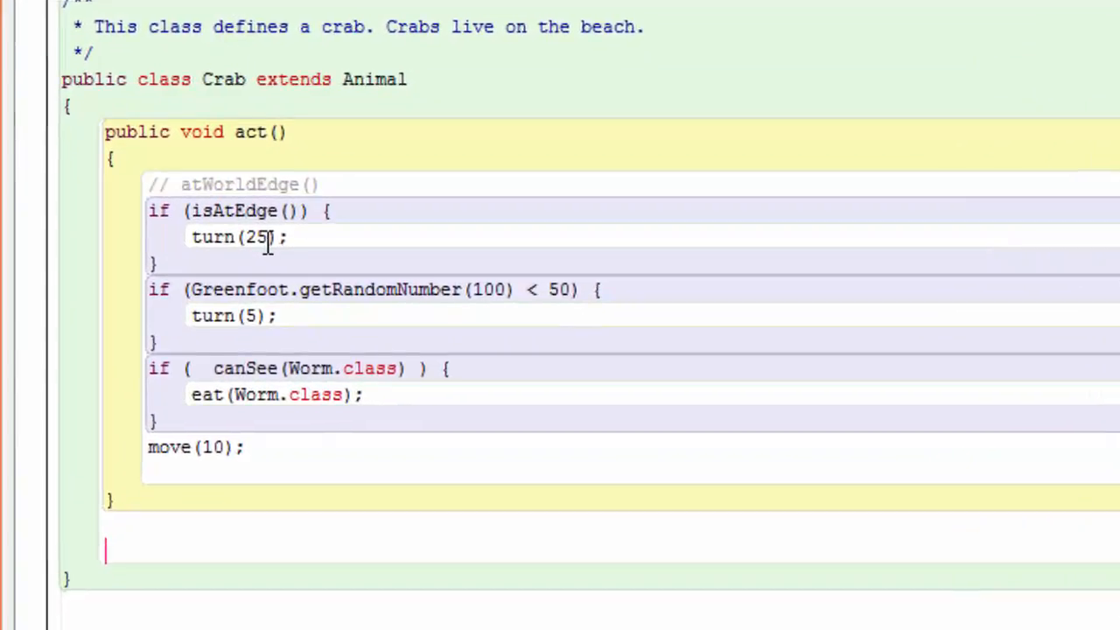
text(public void turnAtEdge() {)
text(})
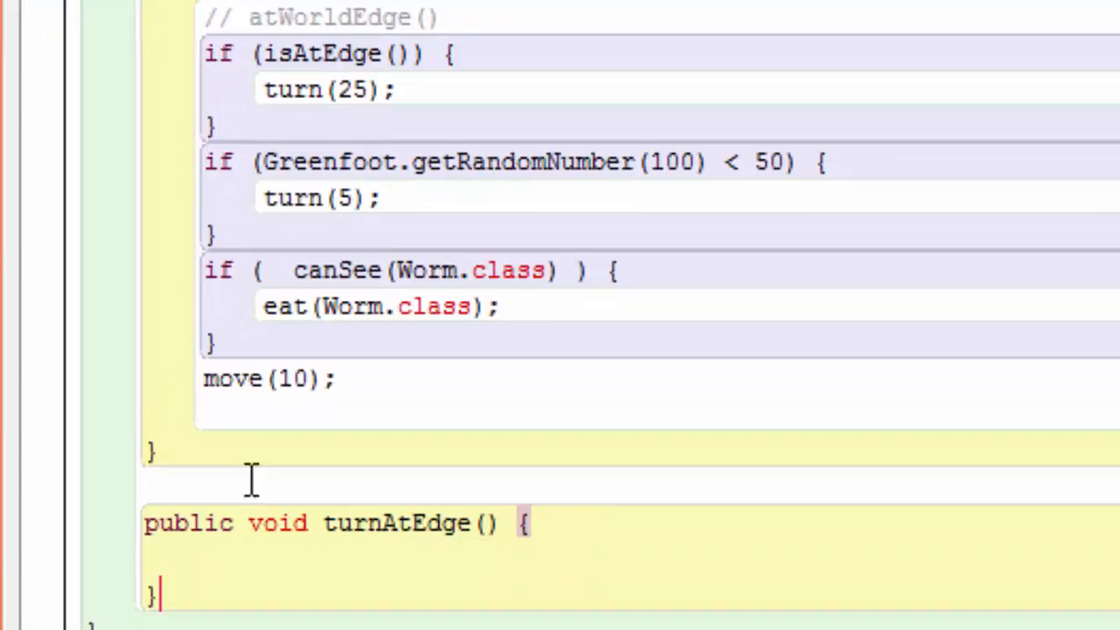
double_click(188, 523)
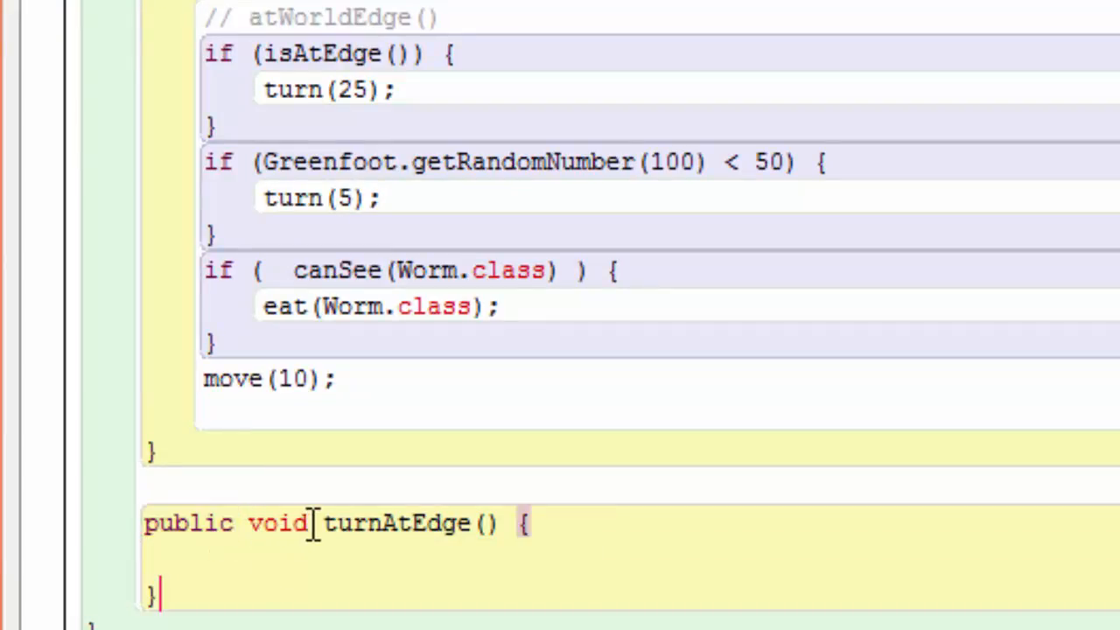
double_click(279, 524)
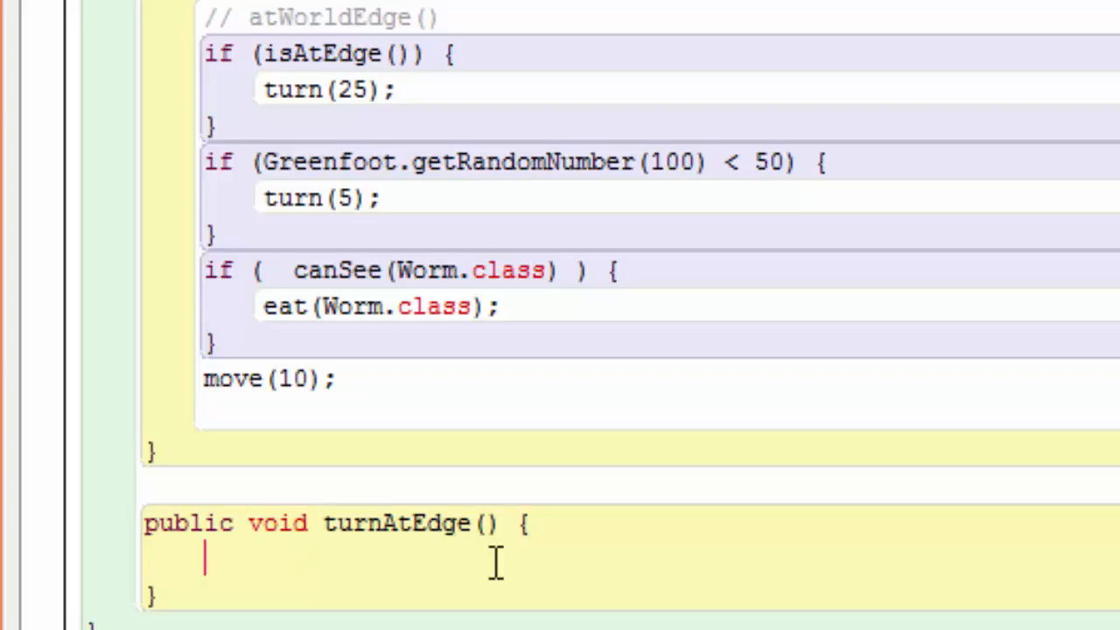
mouse_move(438, 612)
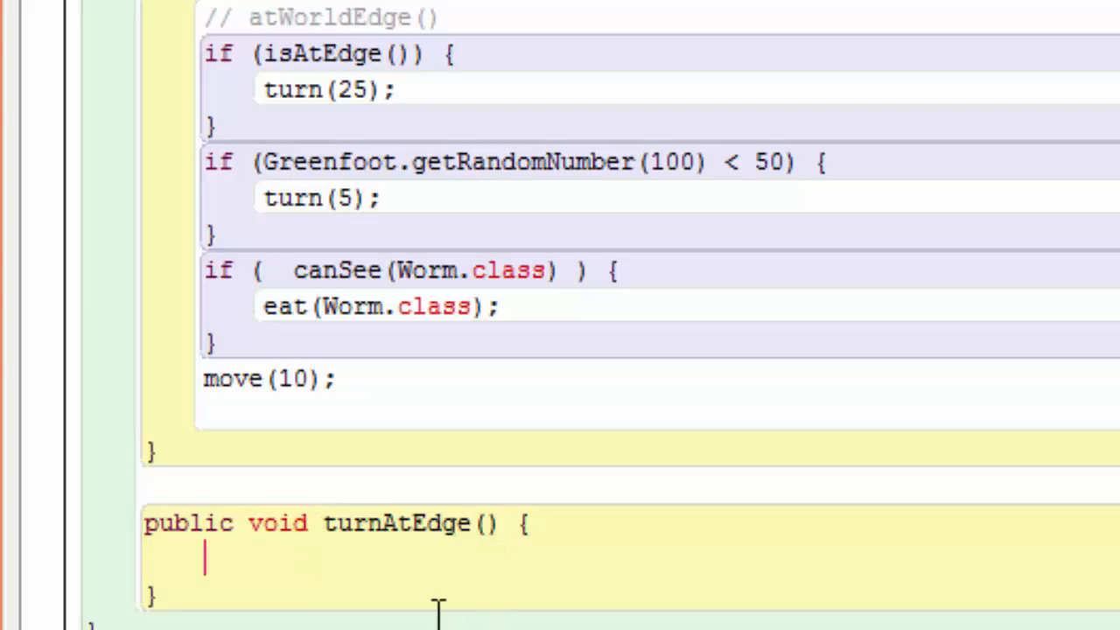
mouse_move(471, 543)
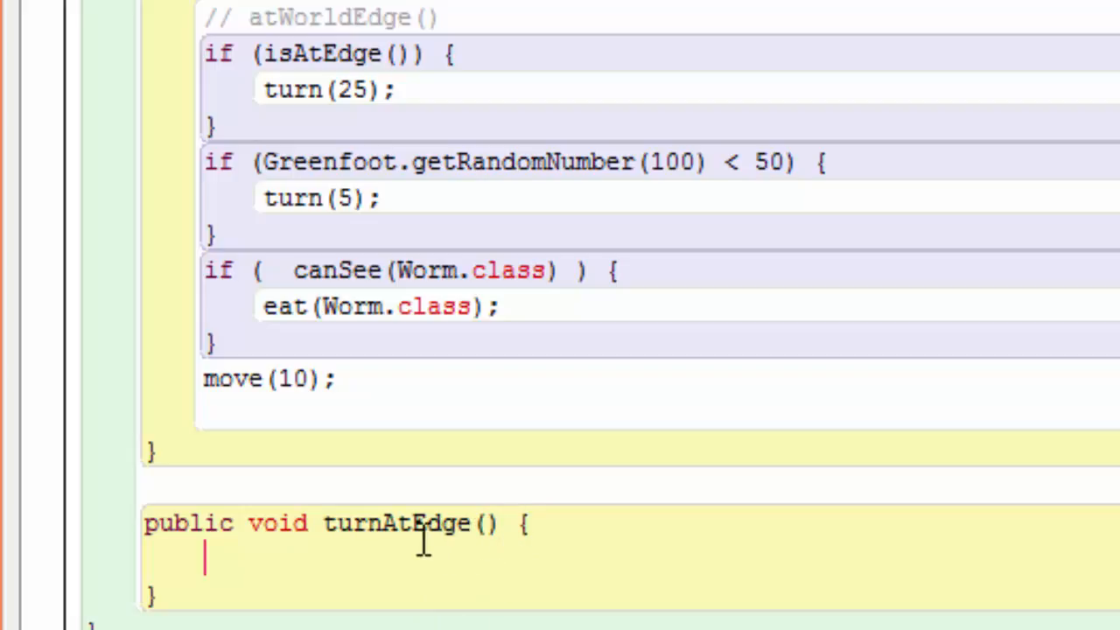
mouse_move(502, 595)
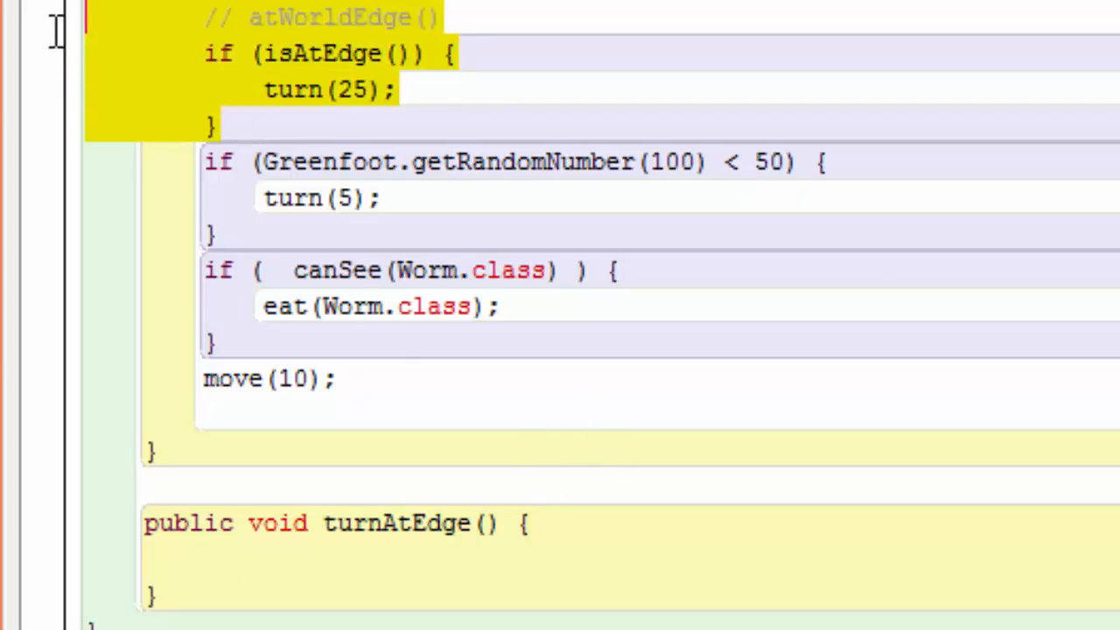
Move the edge-turning if-block into turnAtEdge() and call turnAtEdge(); from act()
scroll(down, 3)
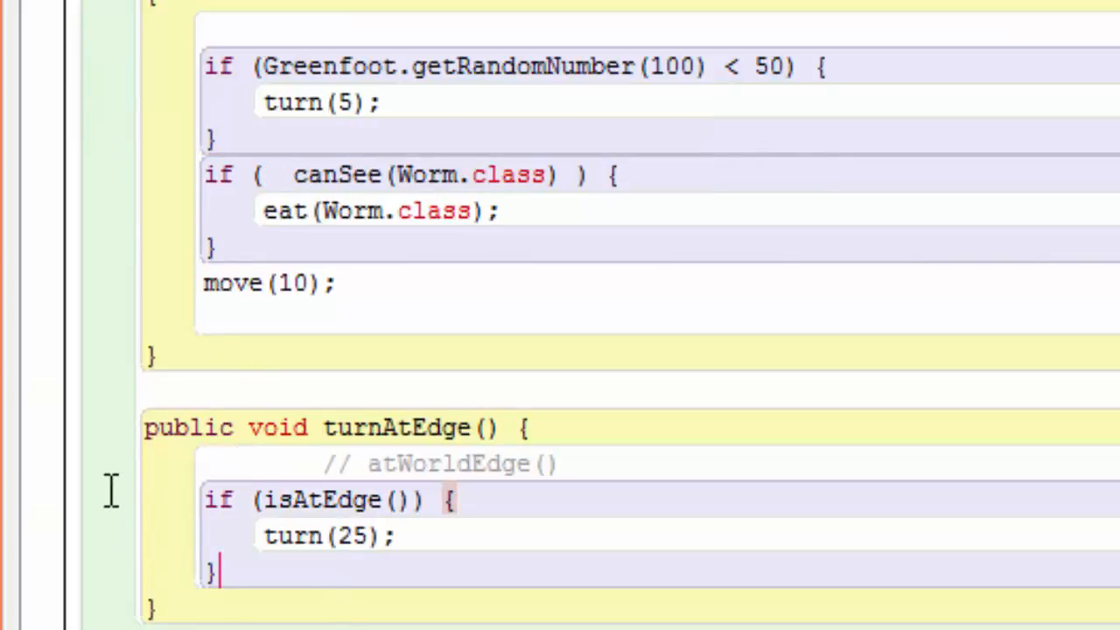
mouse_move(276, 22)
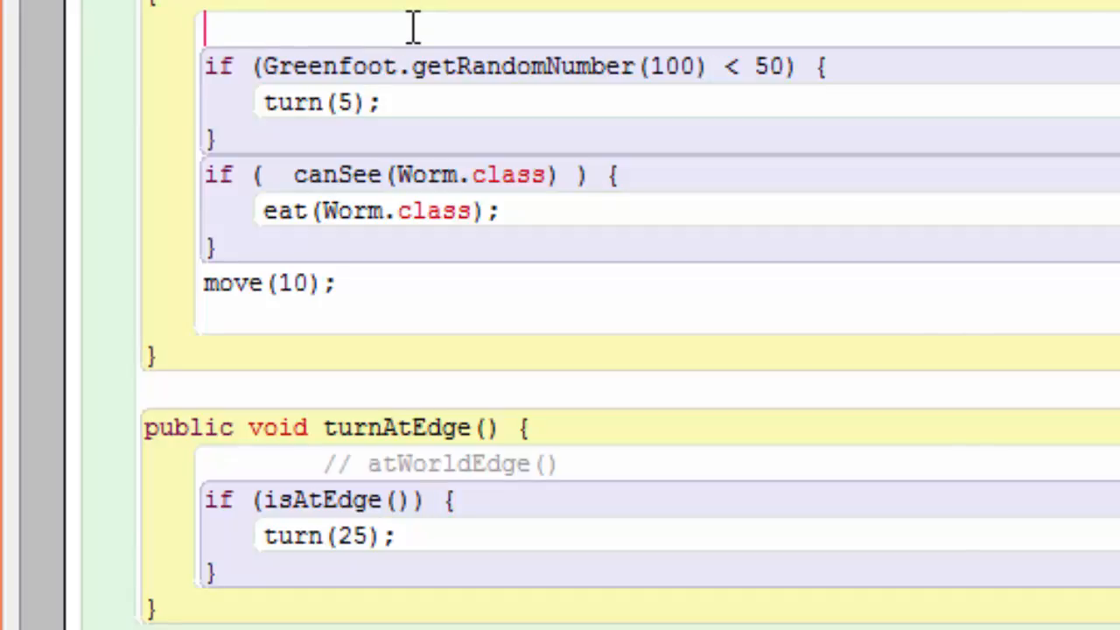
text(turnAtEdg)
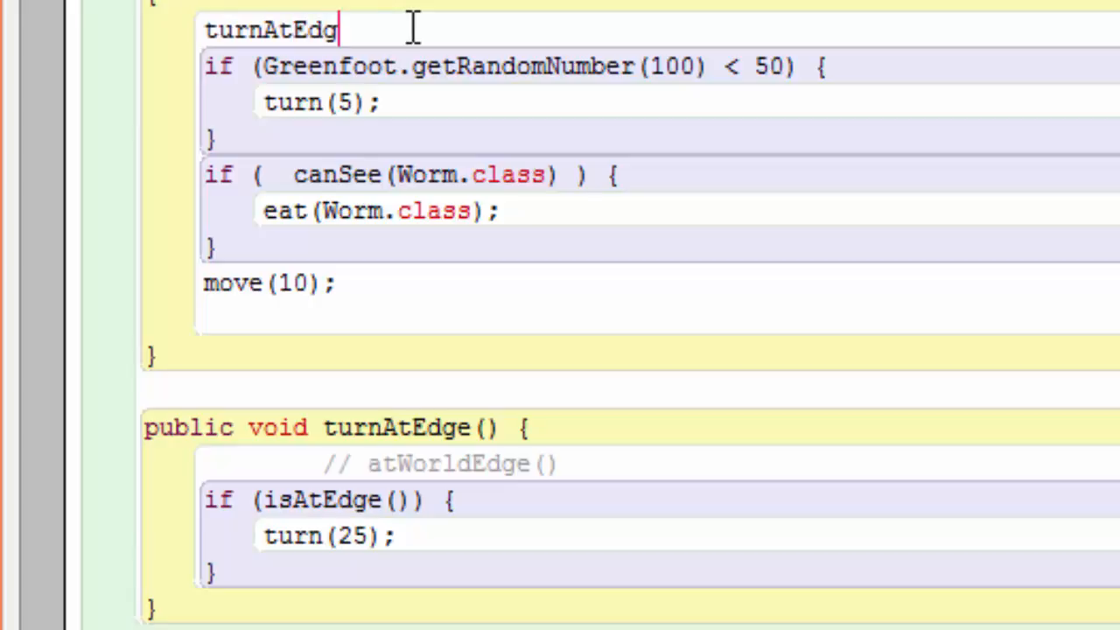
text(e)
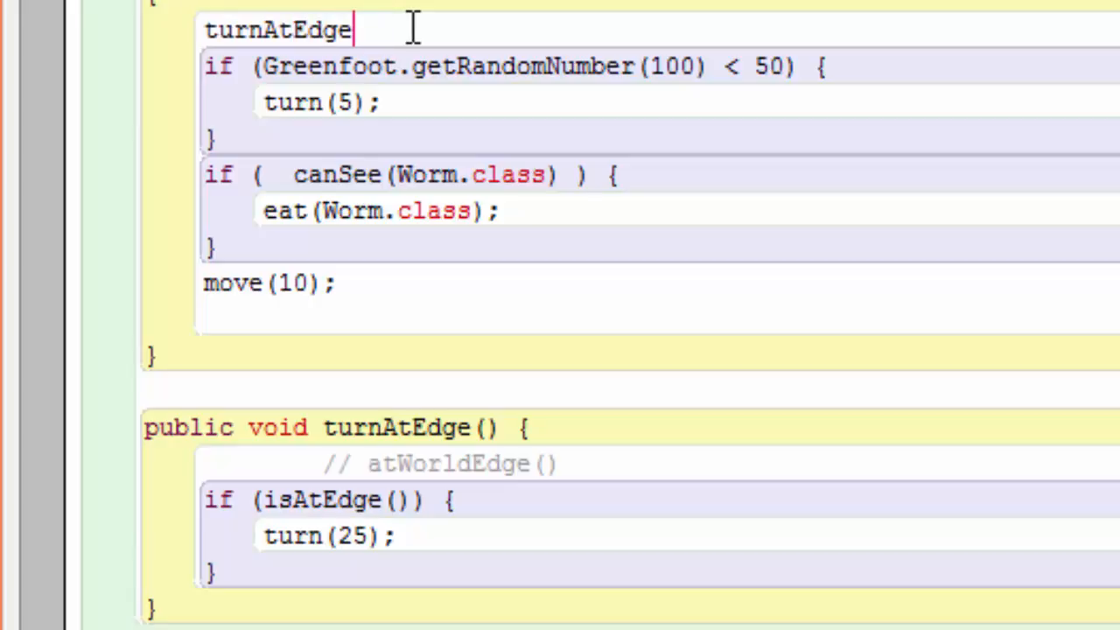
text(();)
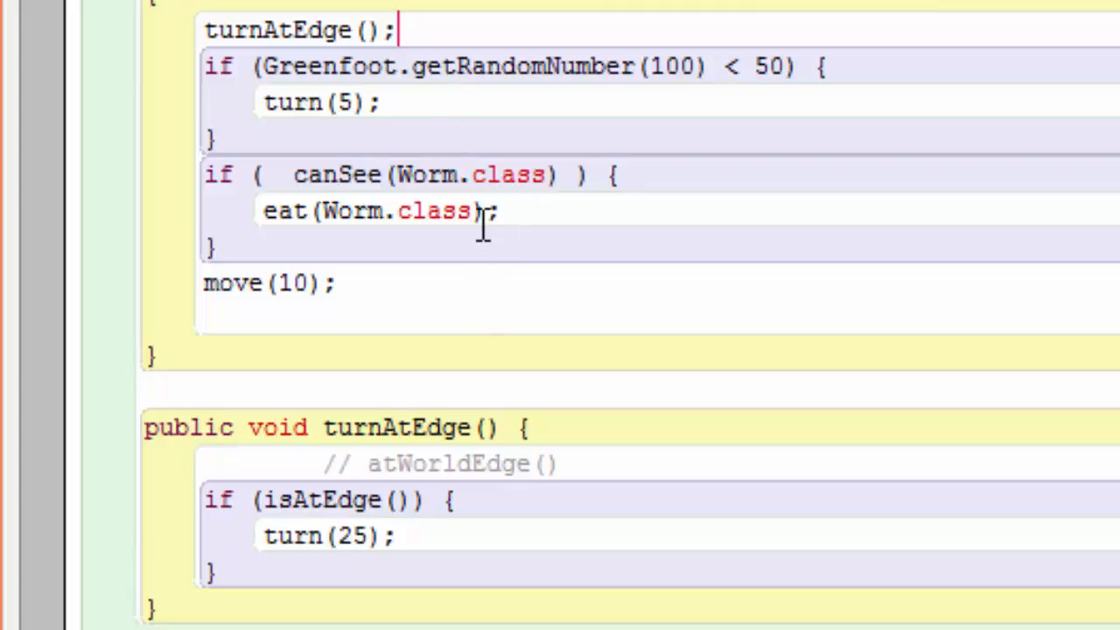
Declare randomTurn() and lookForWorm() methods holding the random-turn and worm-eating blocks
scroll(down, 3)
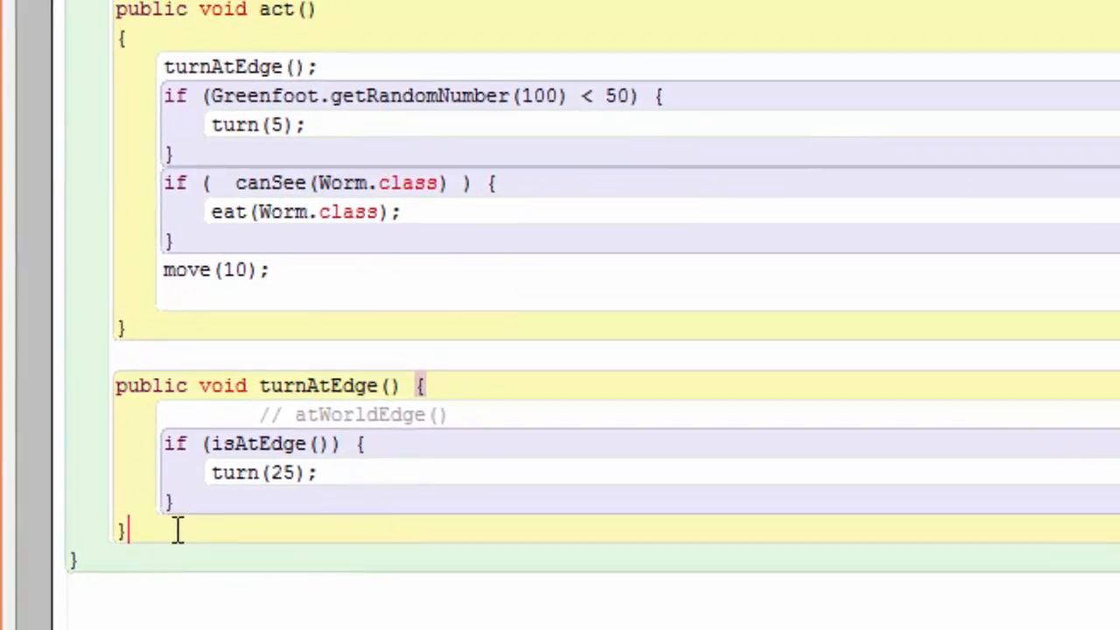
text(public void randomTurn() {)
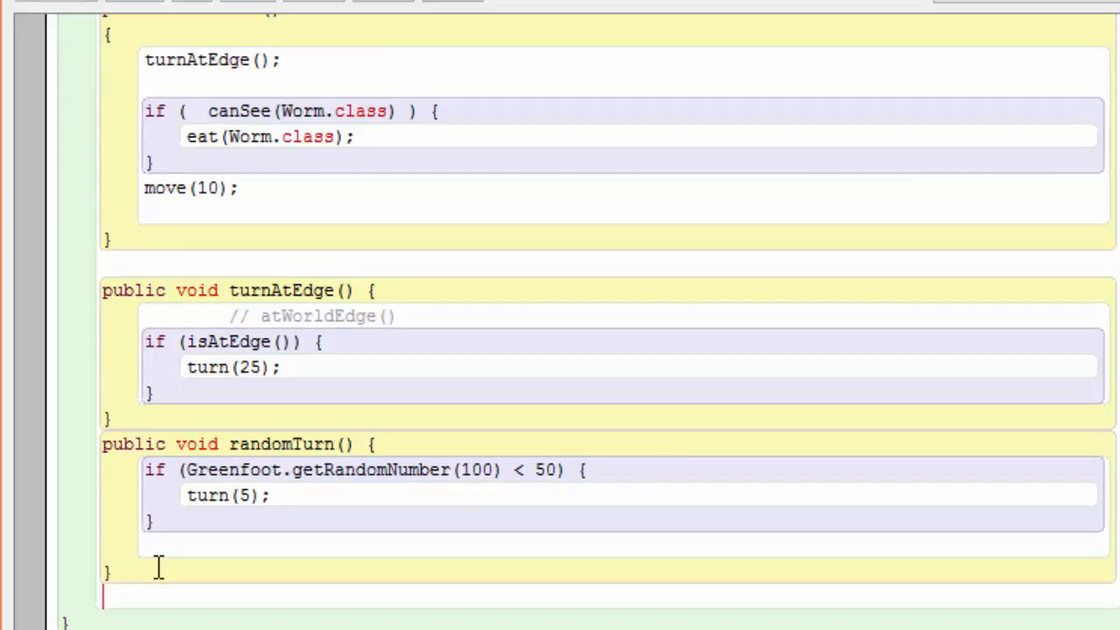
text(public void)
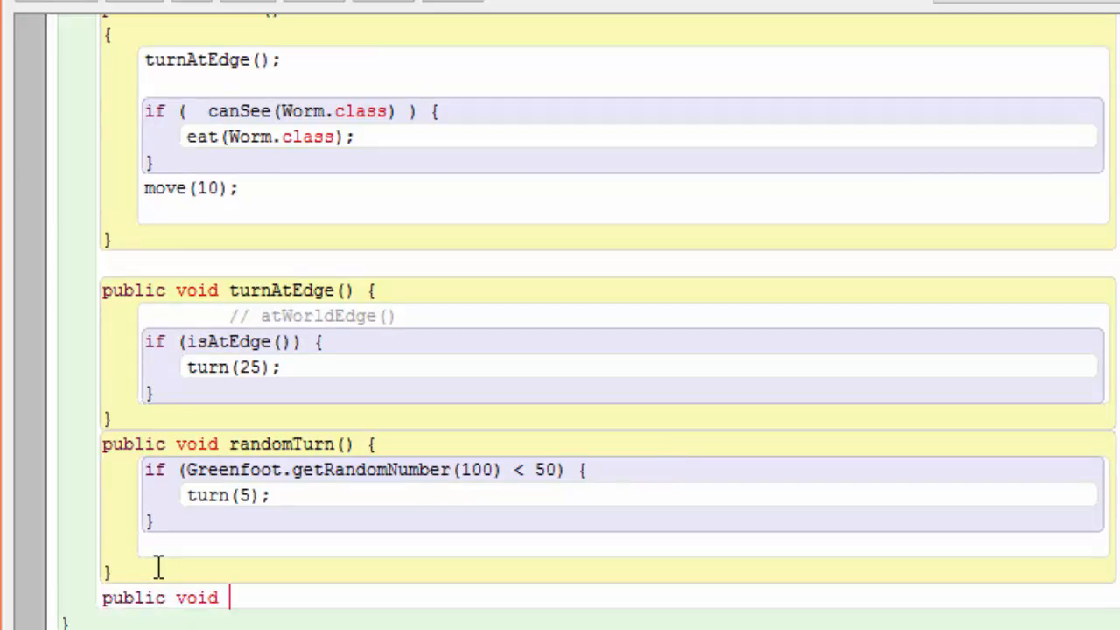
text(lookForWorm() {)
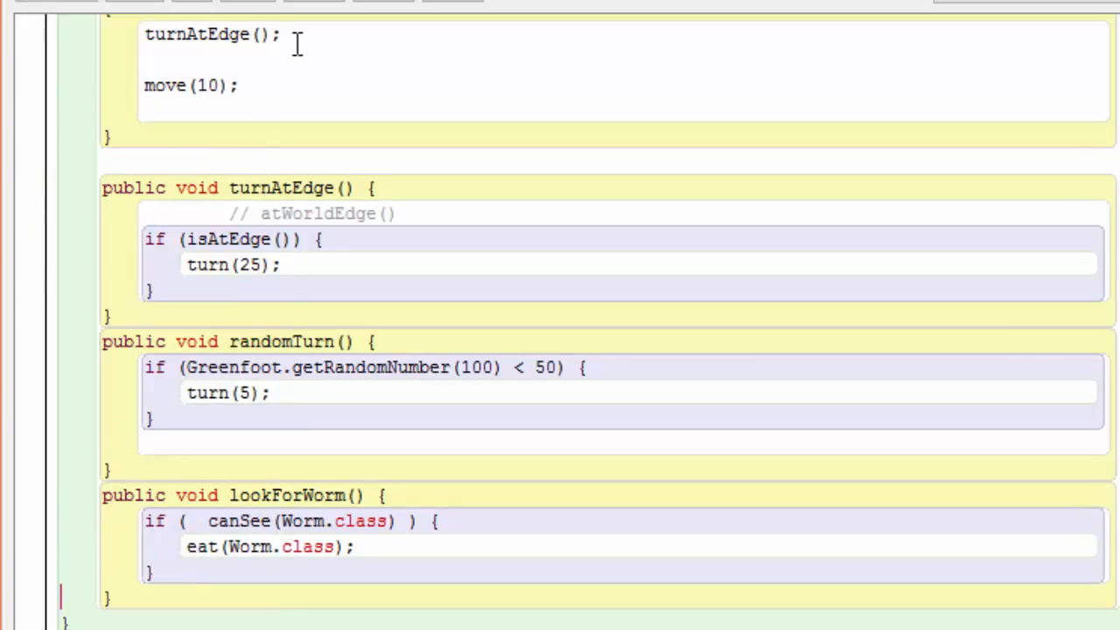
Call randomTurn(); and lookForWorm(); from act() alongside turnAtEdge() and move(10)
text(randomTurn();)
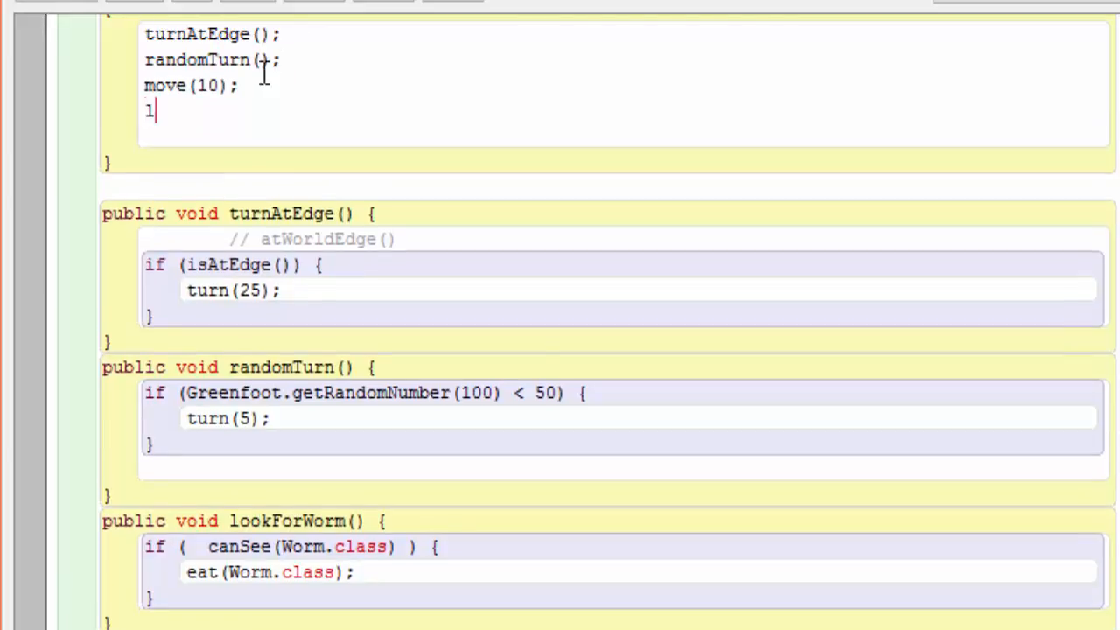
text(lookForWorm();)
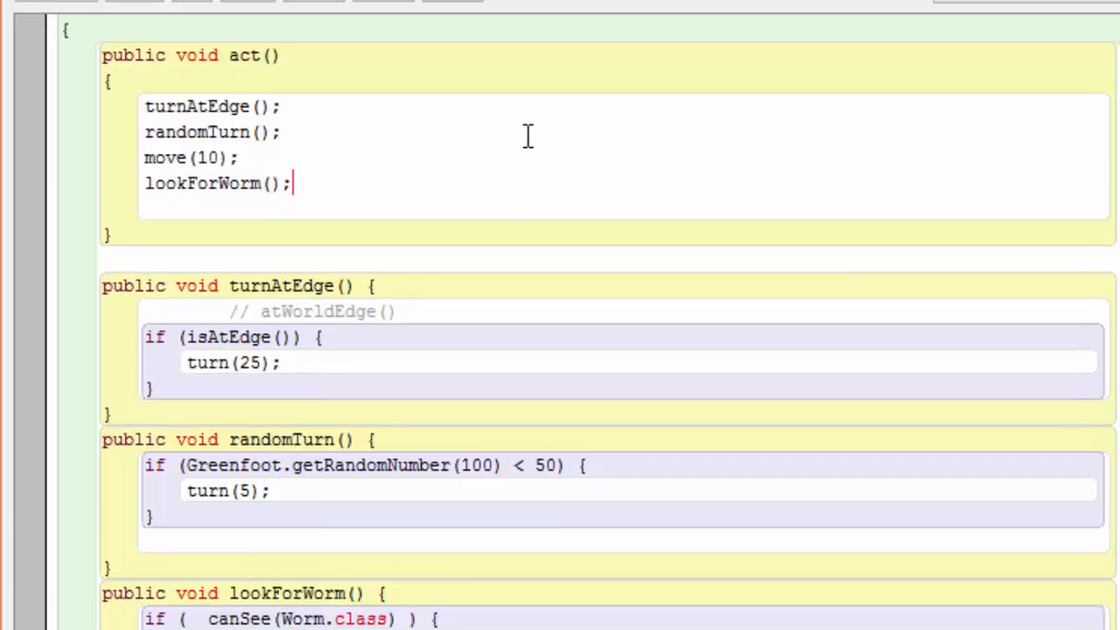
scroll(down, 3)
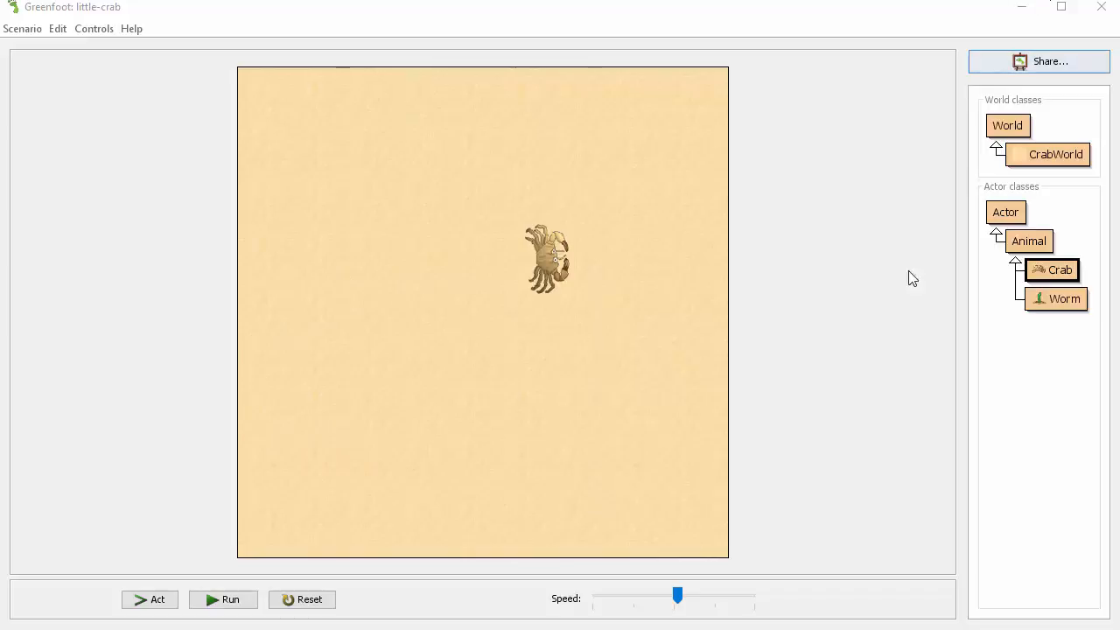
mouse_move(1041, 273)
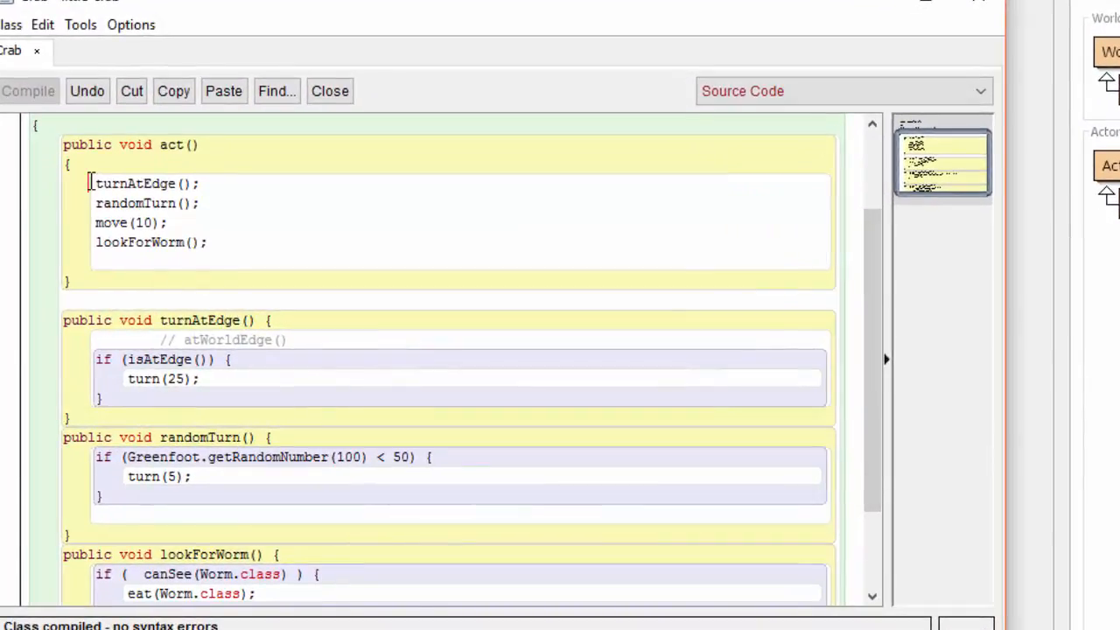
Comment out the turnAtEdge(); and randomTurn(); calls in act()
text(//)
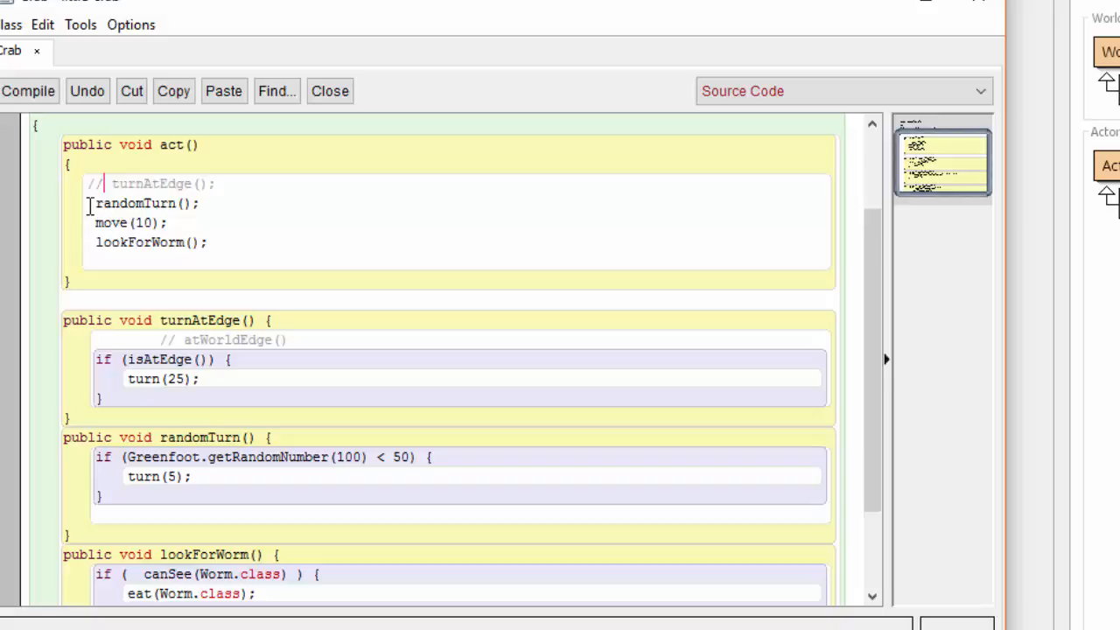
text(//)
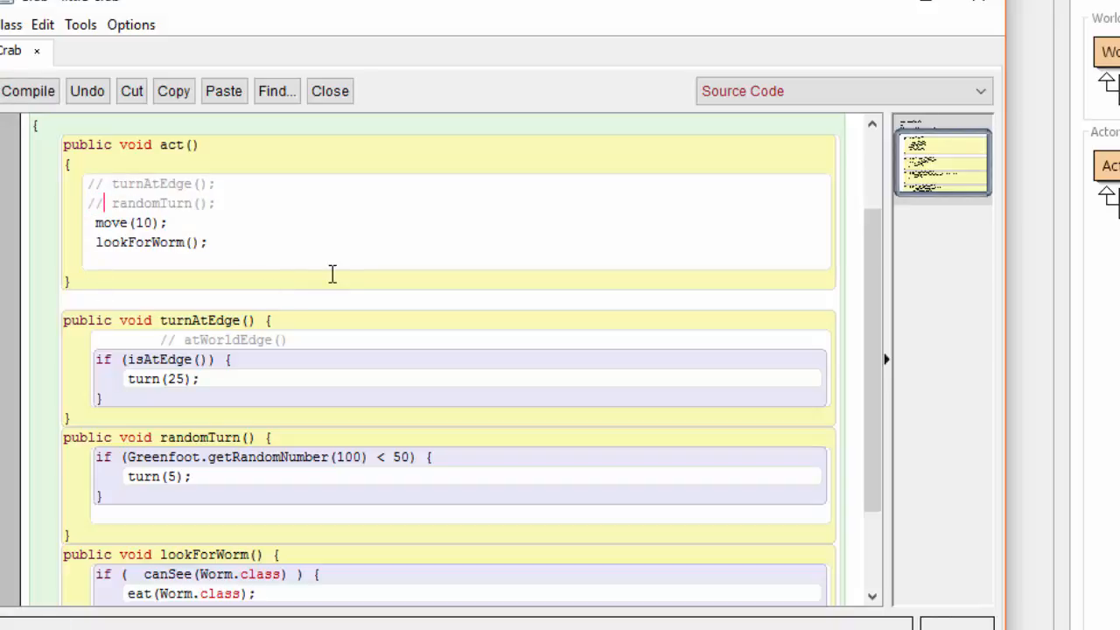
mouse_move(255, 189)
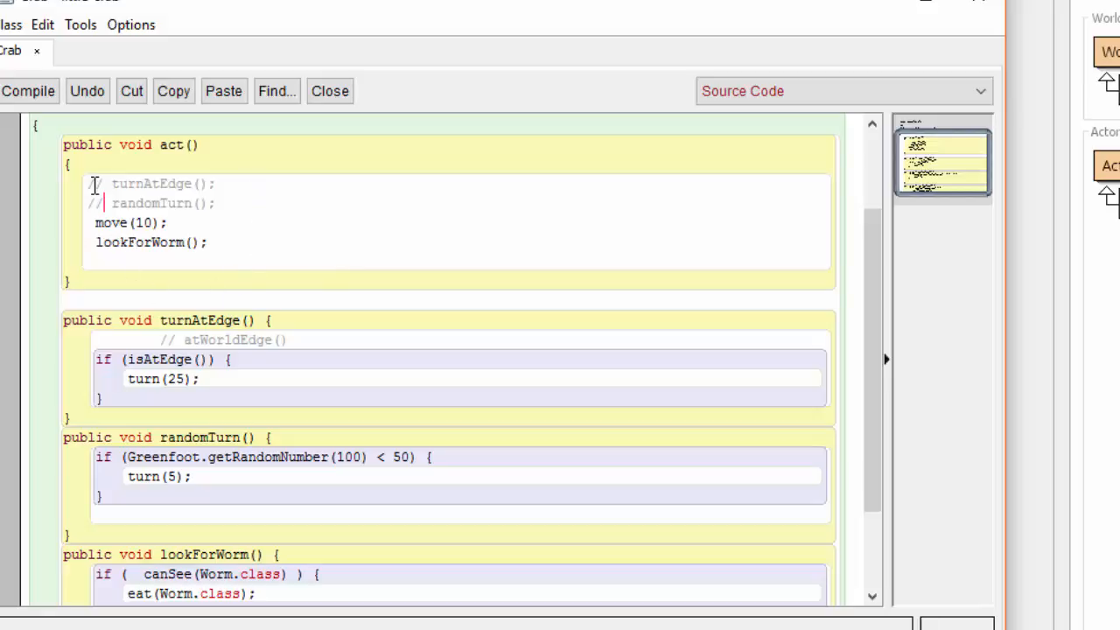
text(//)
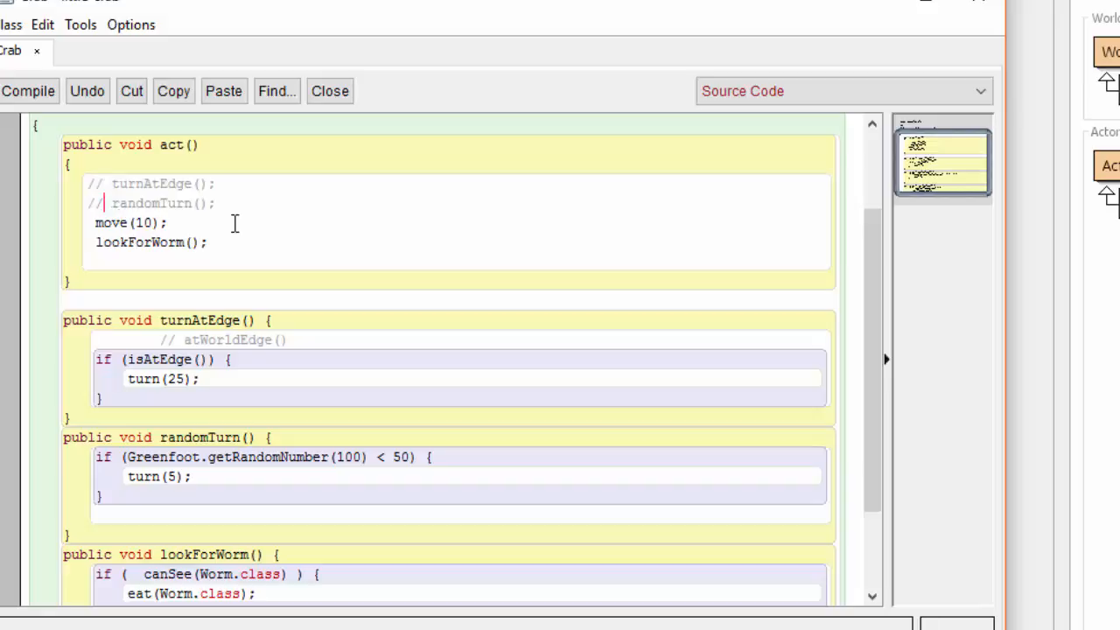
mouse_move(226, 204)
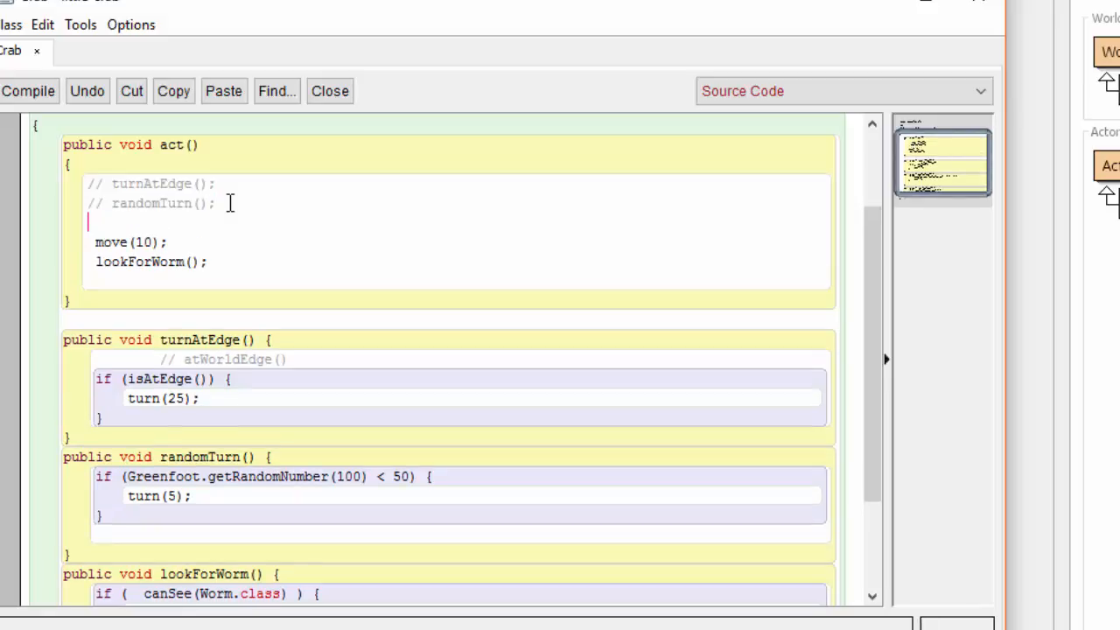
Call checkForKeyPress(); from act() and begin a new public void method below
text(checkFor)
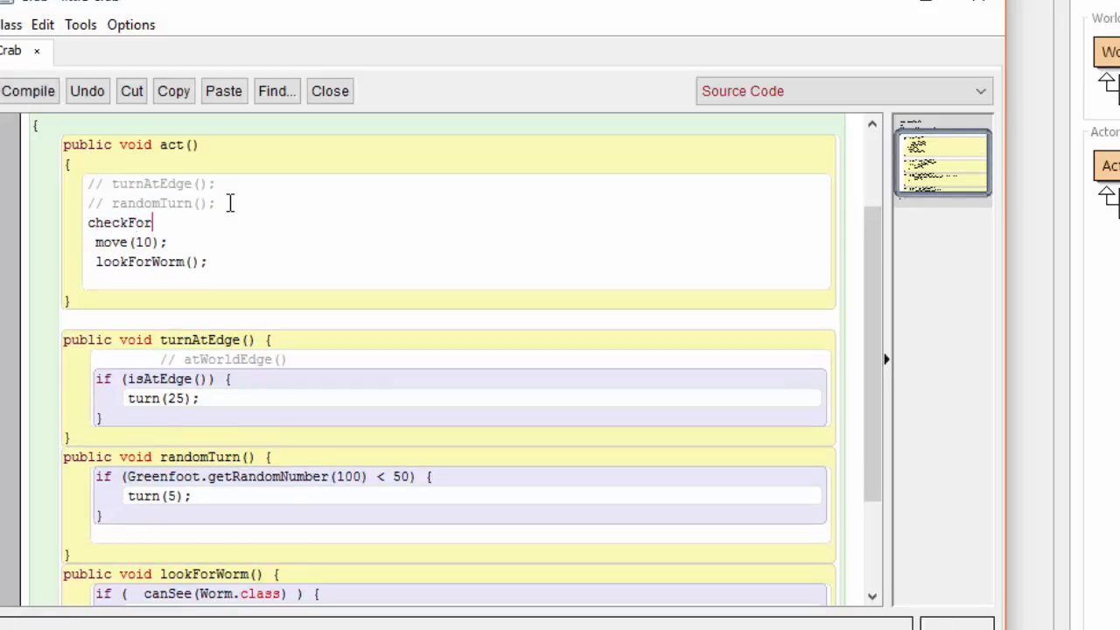
text(KeyPress)
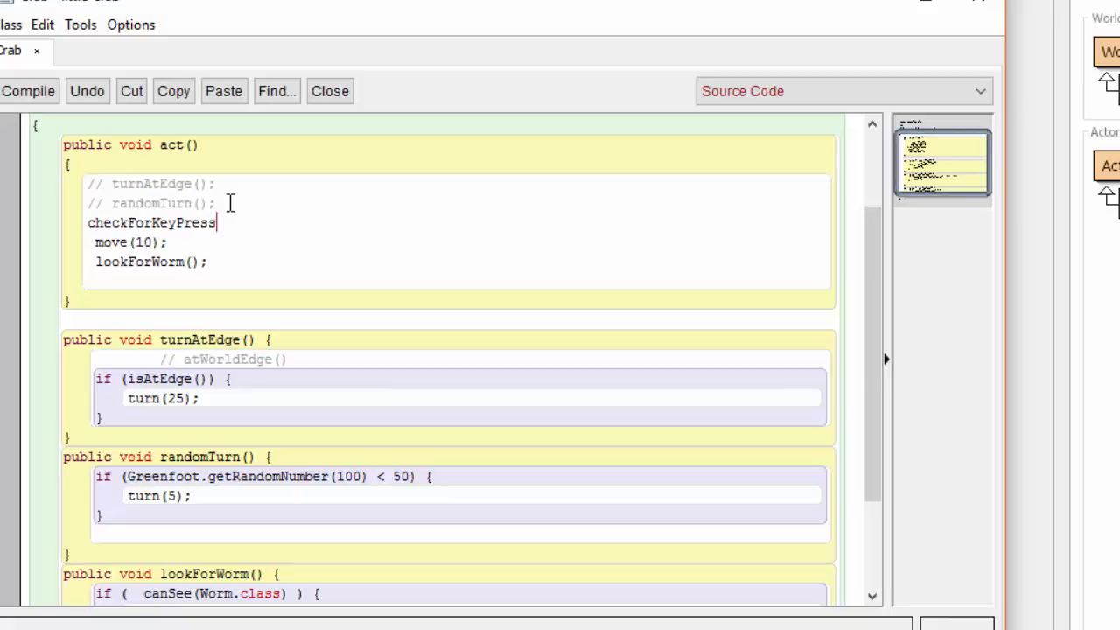
text(();)
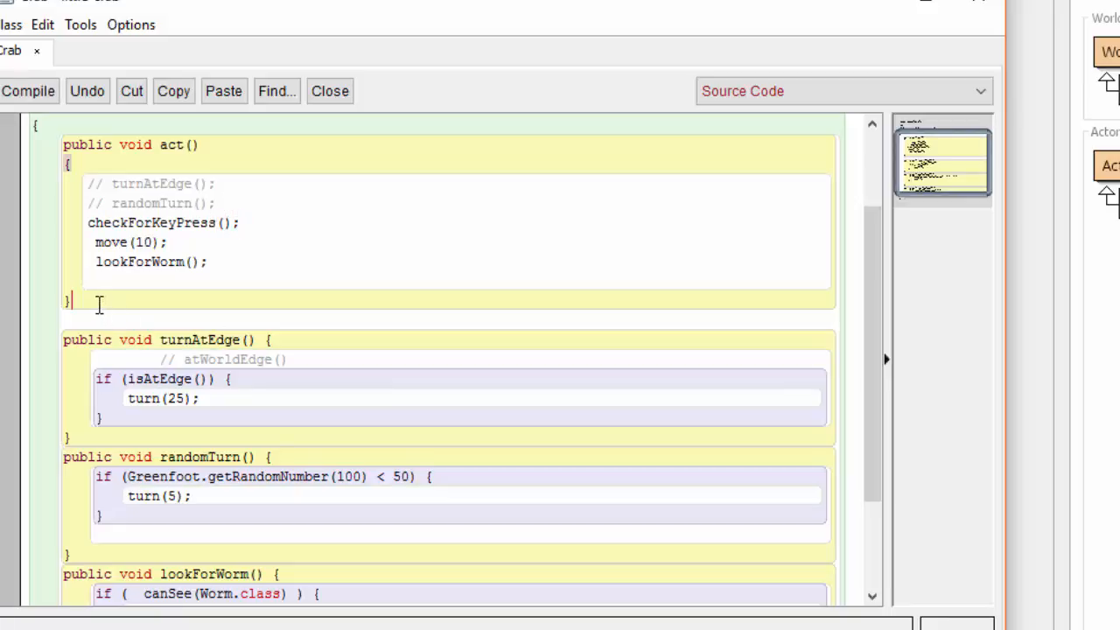
text(public void)
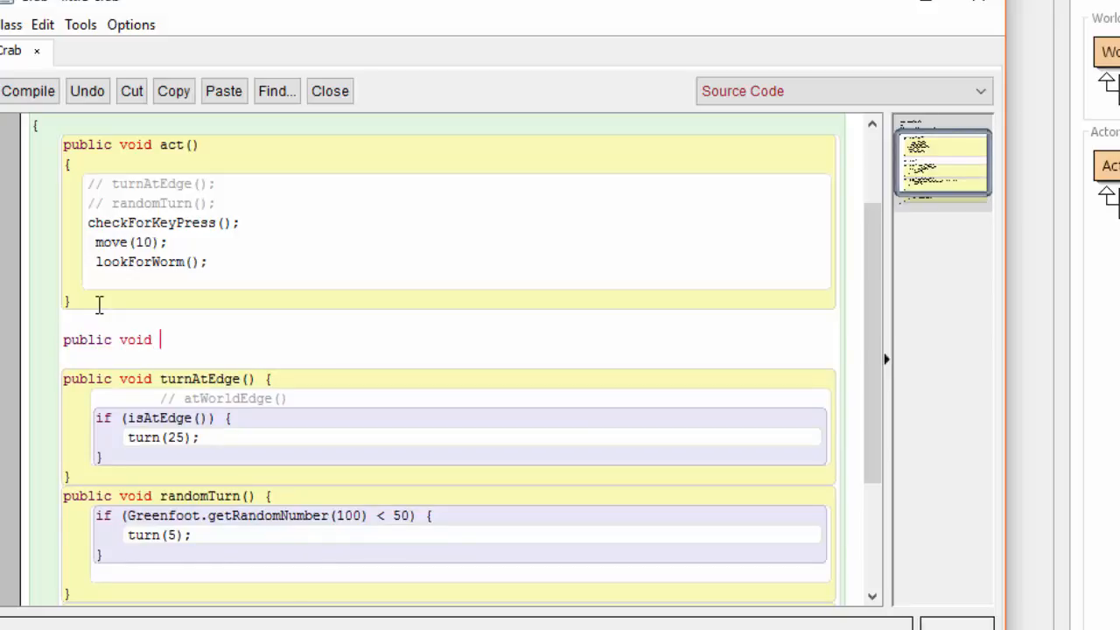
Write checkForKeyPress() with Greenfoot.isKeyDown("left") turning -4 and "right" turning 4, then compile
text(checkForKeyPress() {)
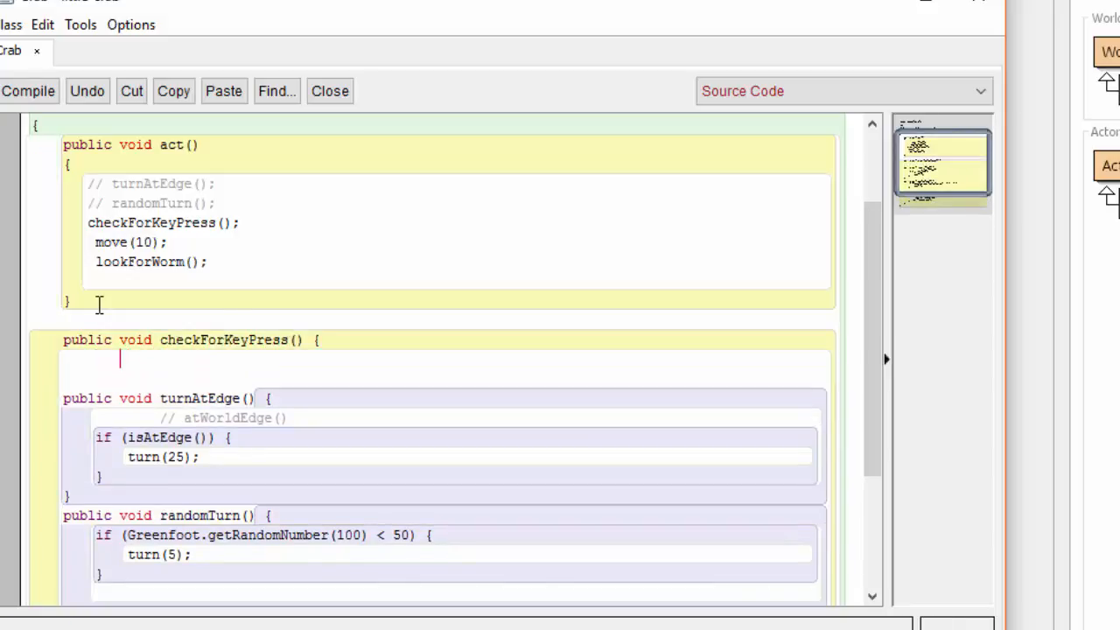
text(if (Greenfo)
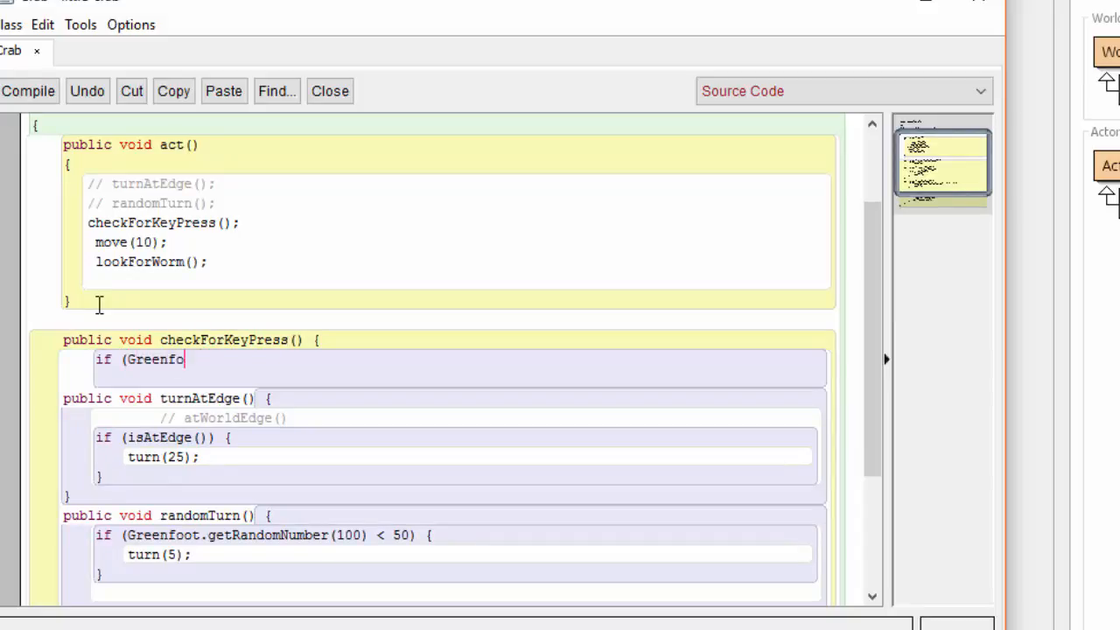
text(ot.isKeyDown("left"))
text(turn(-4);)
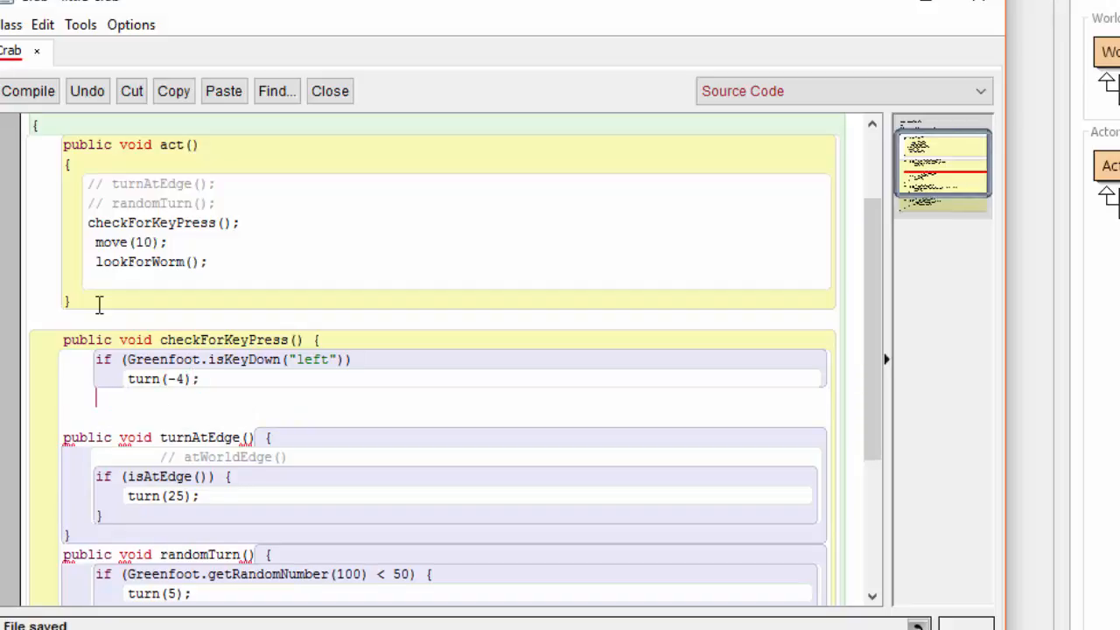
text(if (Gree)
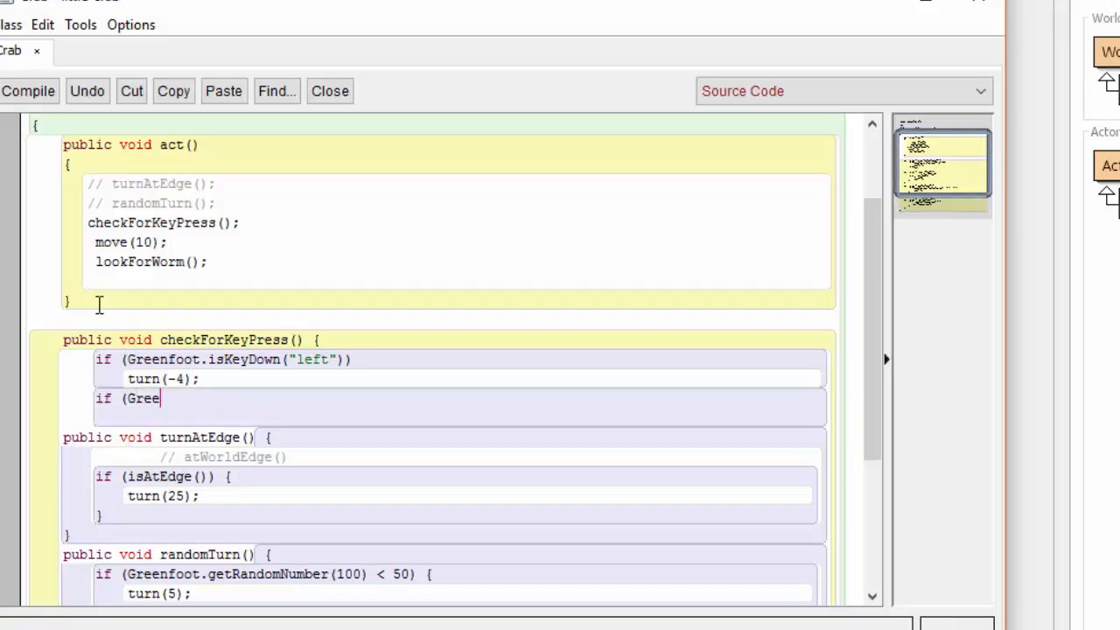
text(nfoot.isKeyDown("right)
text(turn(4);)
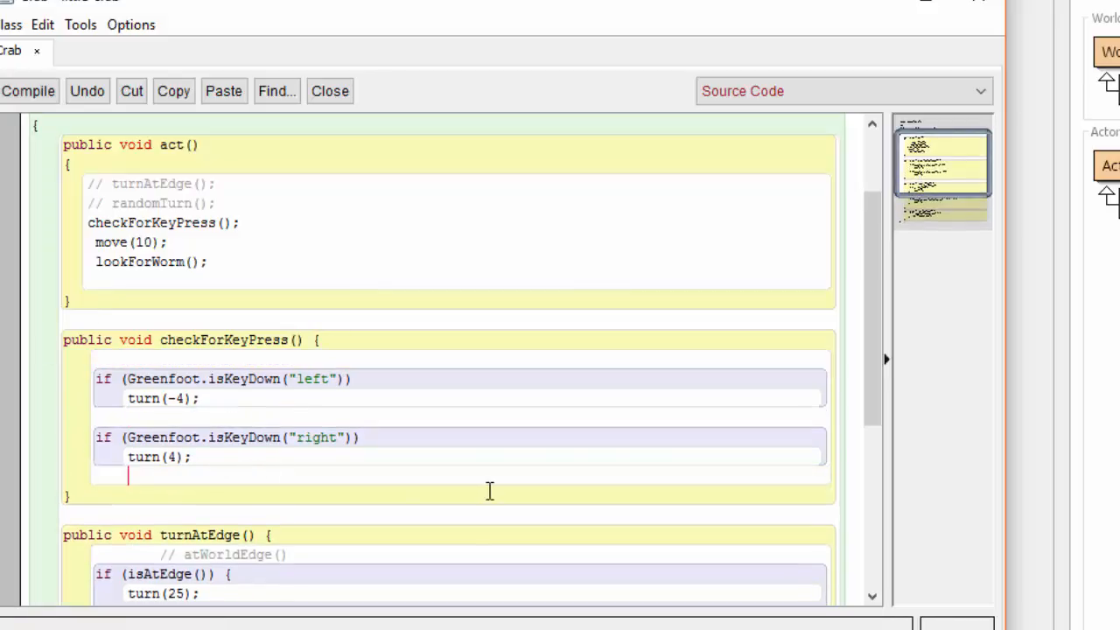
click(28, 91)
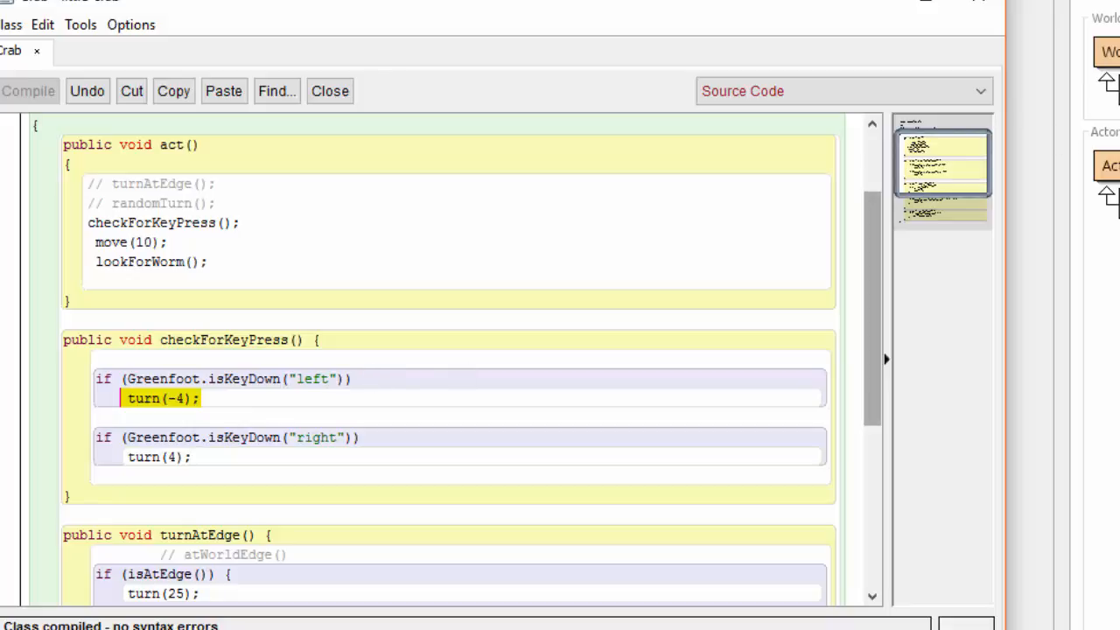
Add a block comment above checkForKeyPress: checks if the left or right arrow keys are pressed to control the crab
click(96, 309)
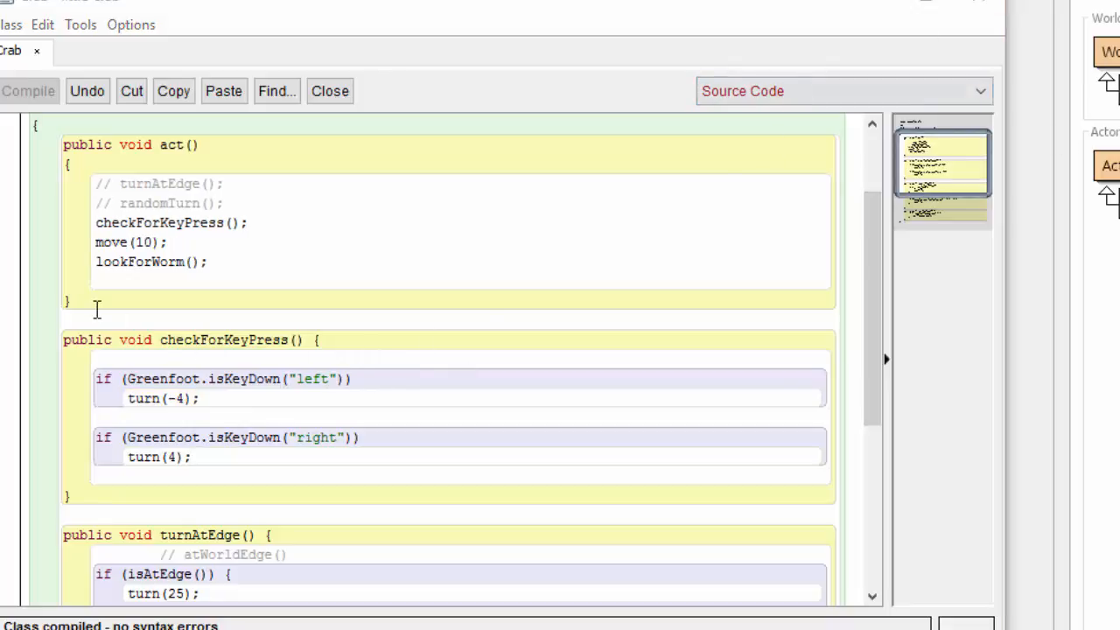
click(72, 300)
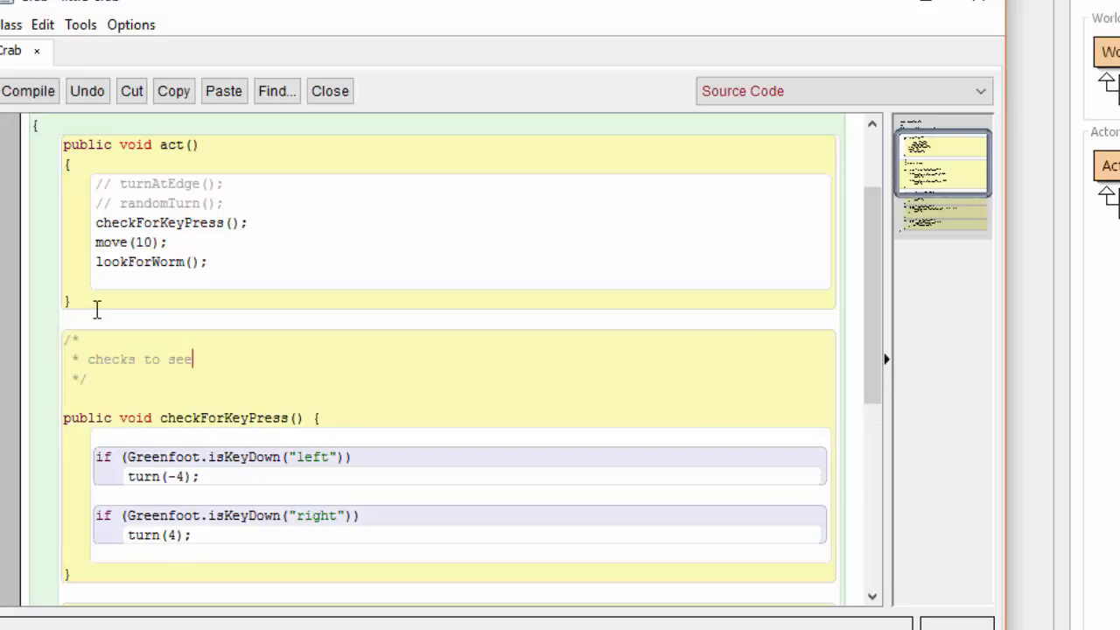
text(if the left or right)
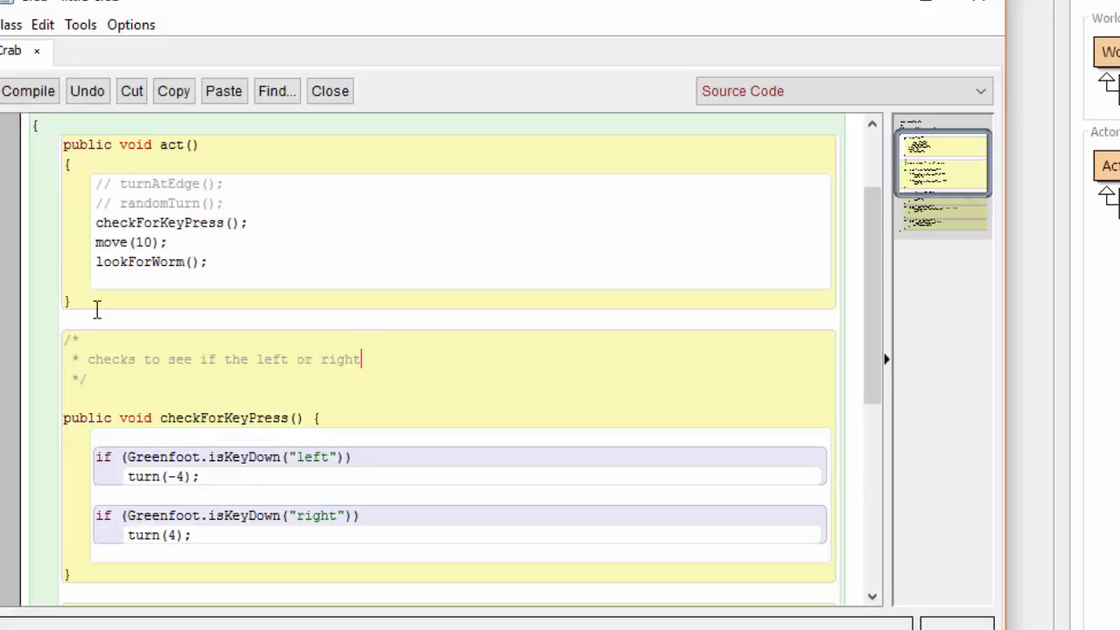
text(arrow keys are pressed to c)
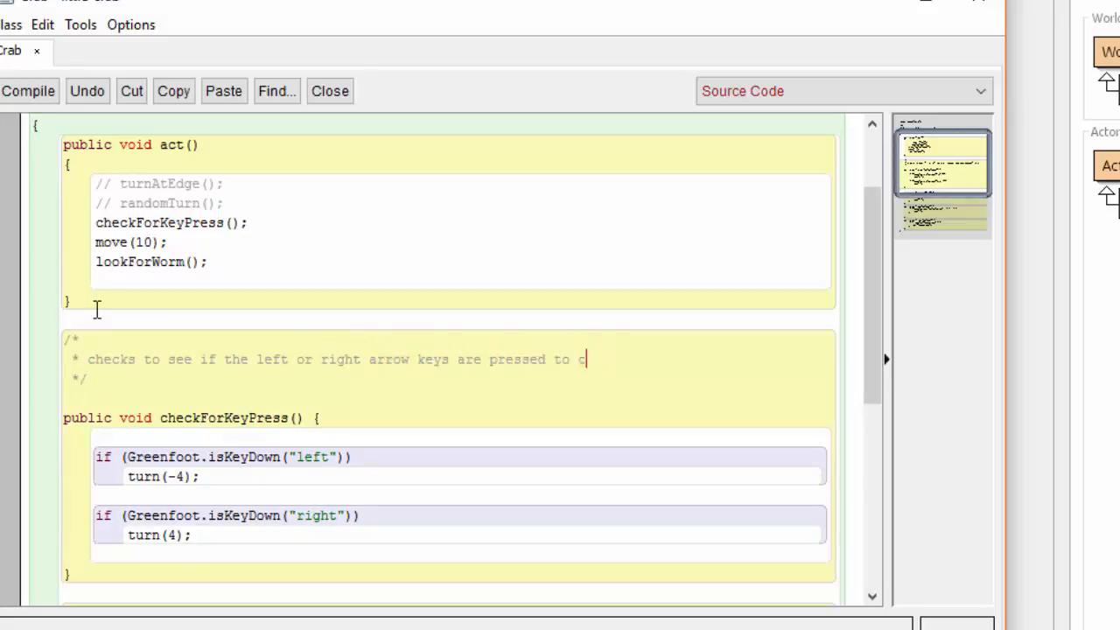
text(ontrol the crab)
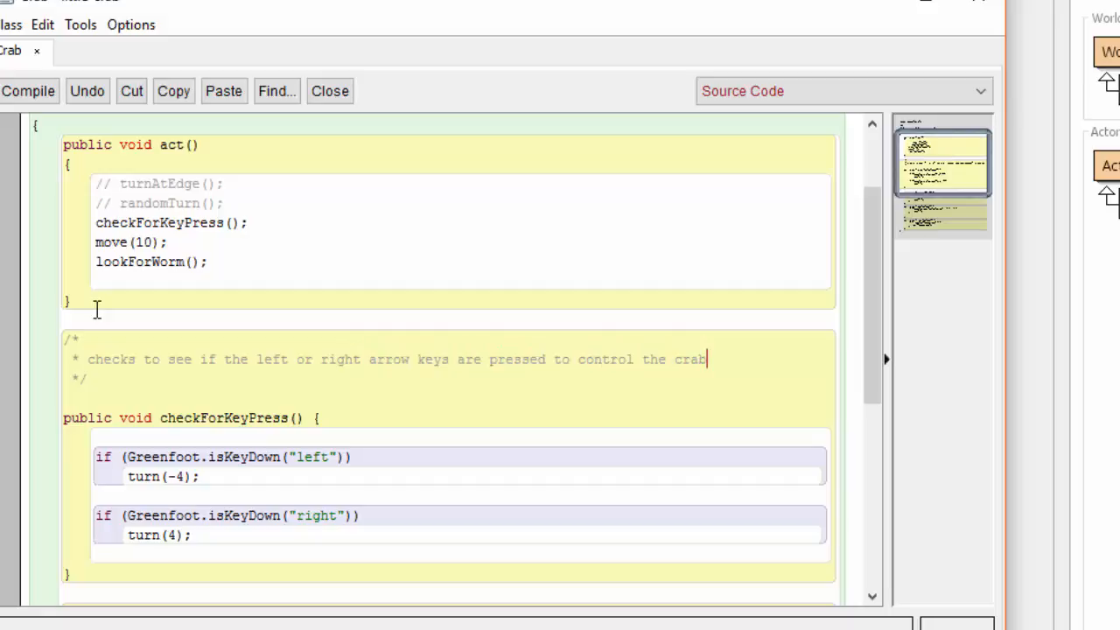
mouse_move(403, 381)
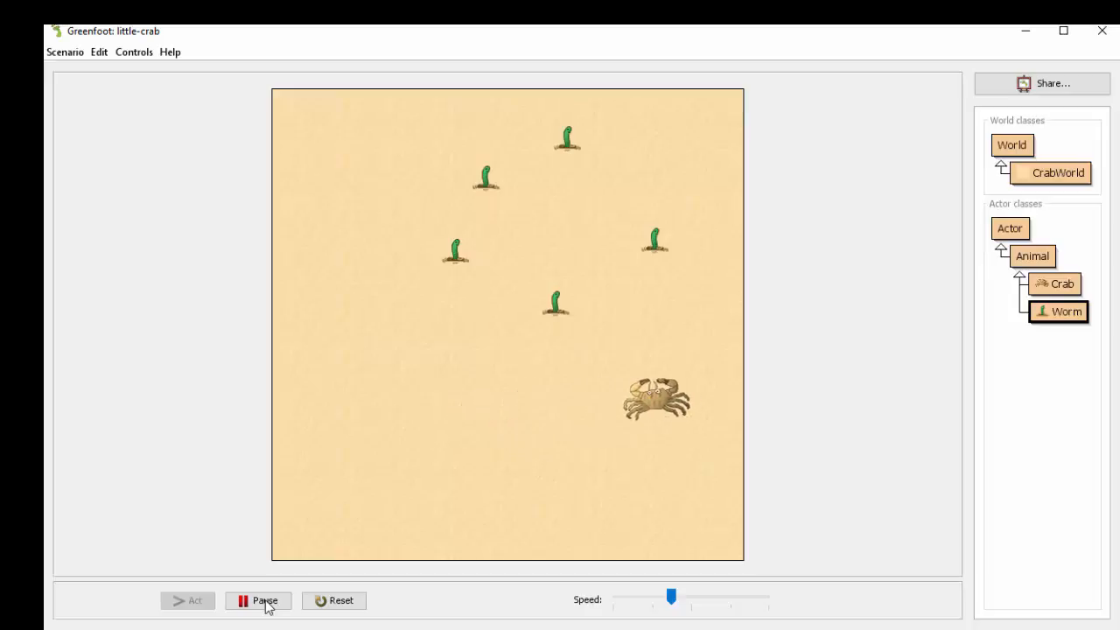
Pause the test run of the steered crab and reopen the Crab class source
click(257, 600)
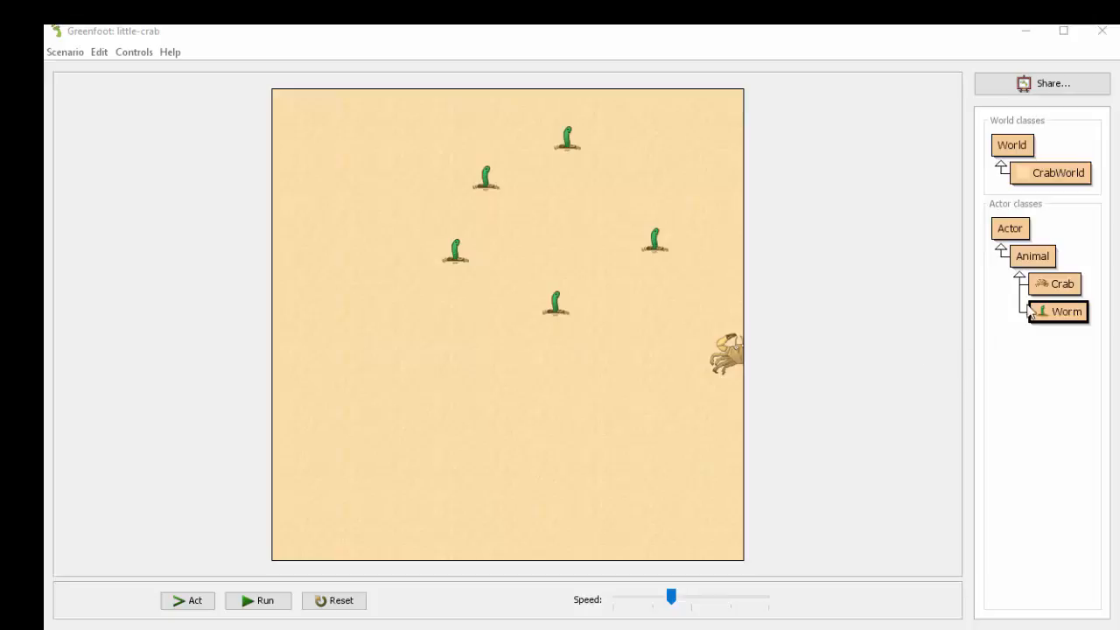
double_click(1062, 284)
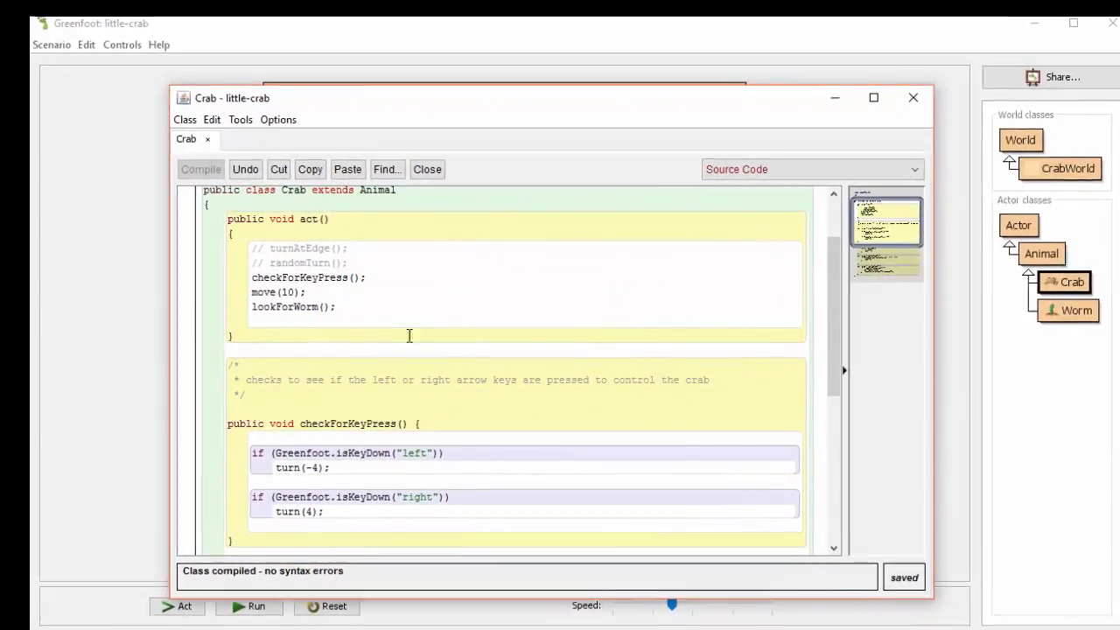
Add Greenfoot.playSound("slurp.wav"); after eat(Worm.class) in lookForWorm() and compile
scroll(down, 3)
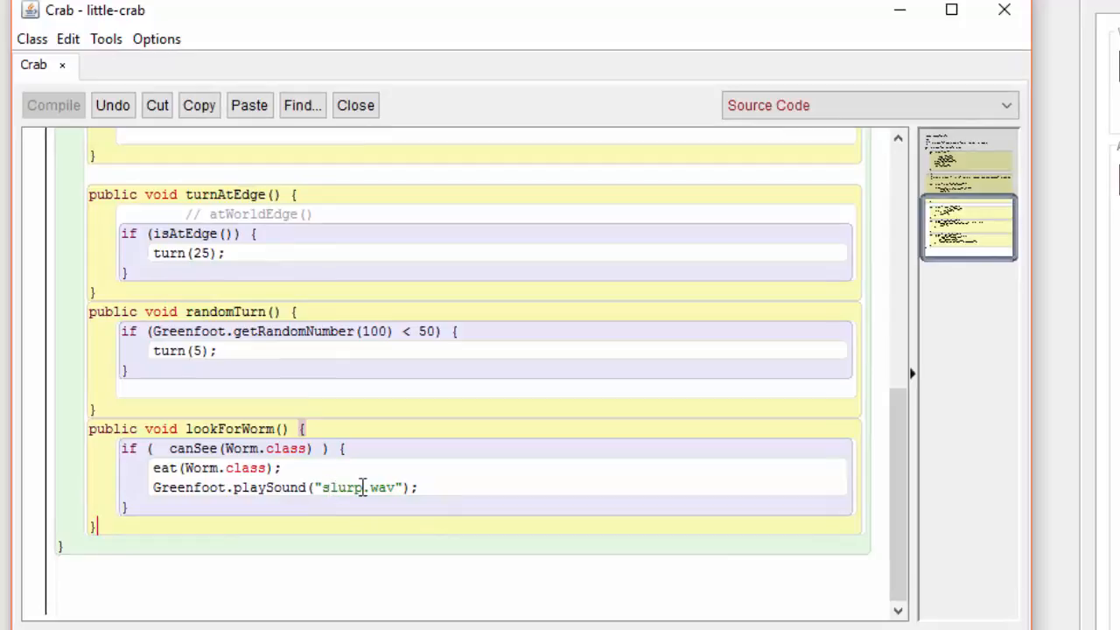
mouse_move(425, 488)
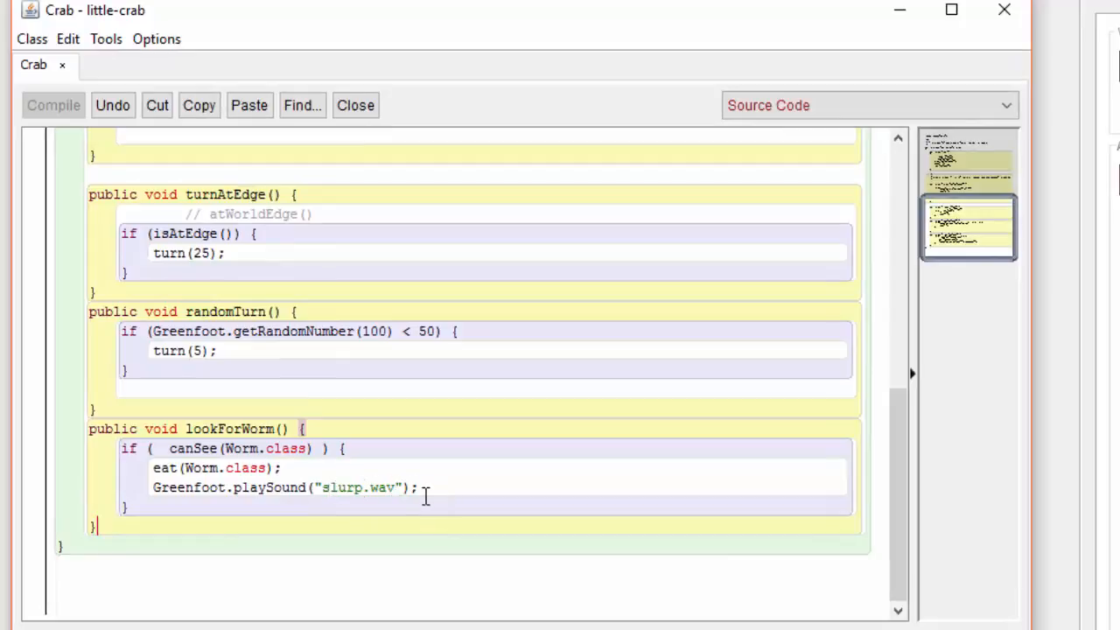
mouse_move(440, 522)
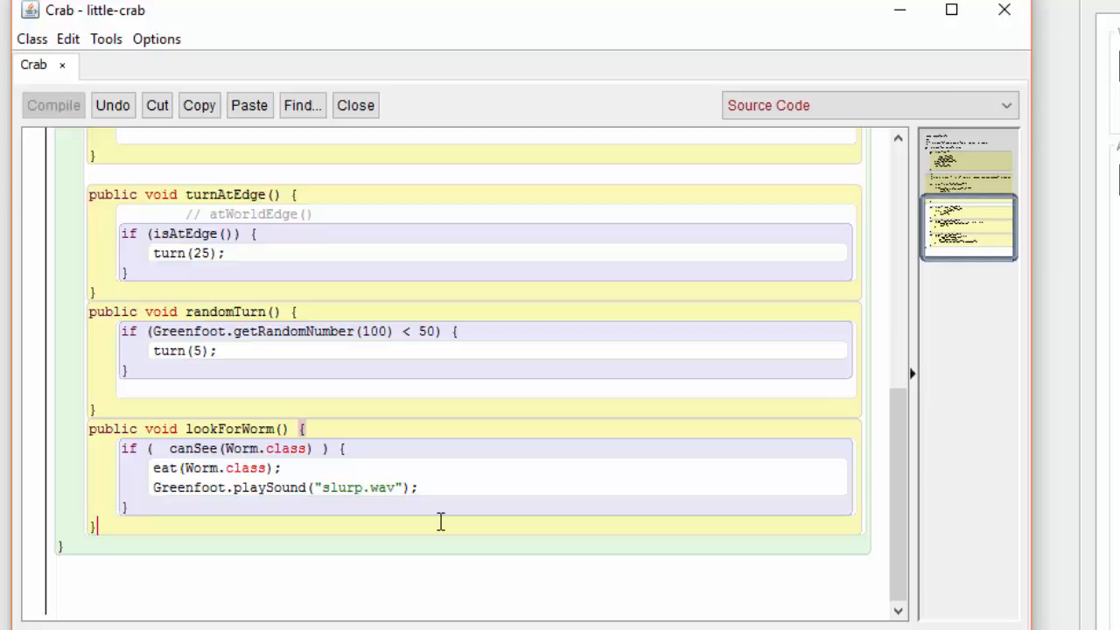
click(53, 105)
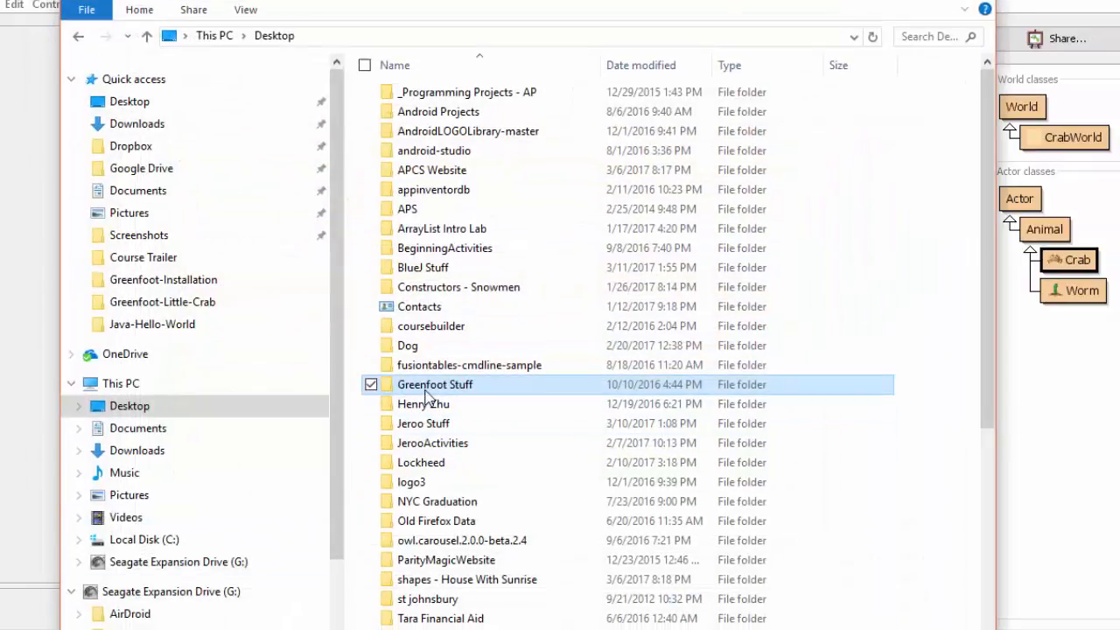
Browse Greenfoot Stuff > book scenarios > chapter02-04 > little-crab > sounds, listing au, fanfare and slurp
double_click(435, 384)
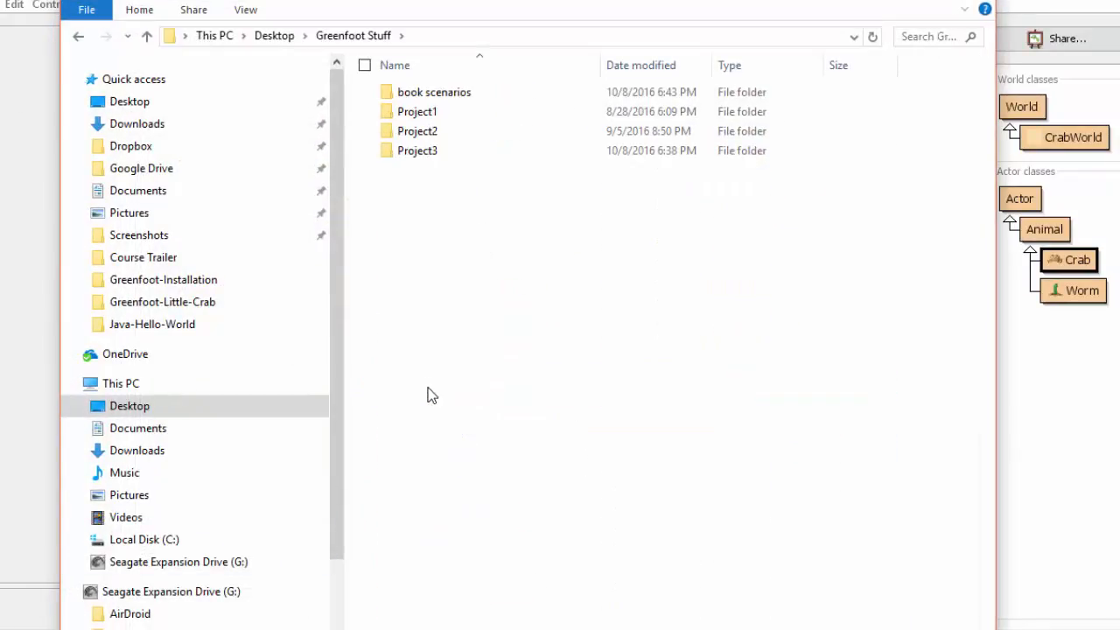
double_click(434, 92)
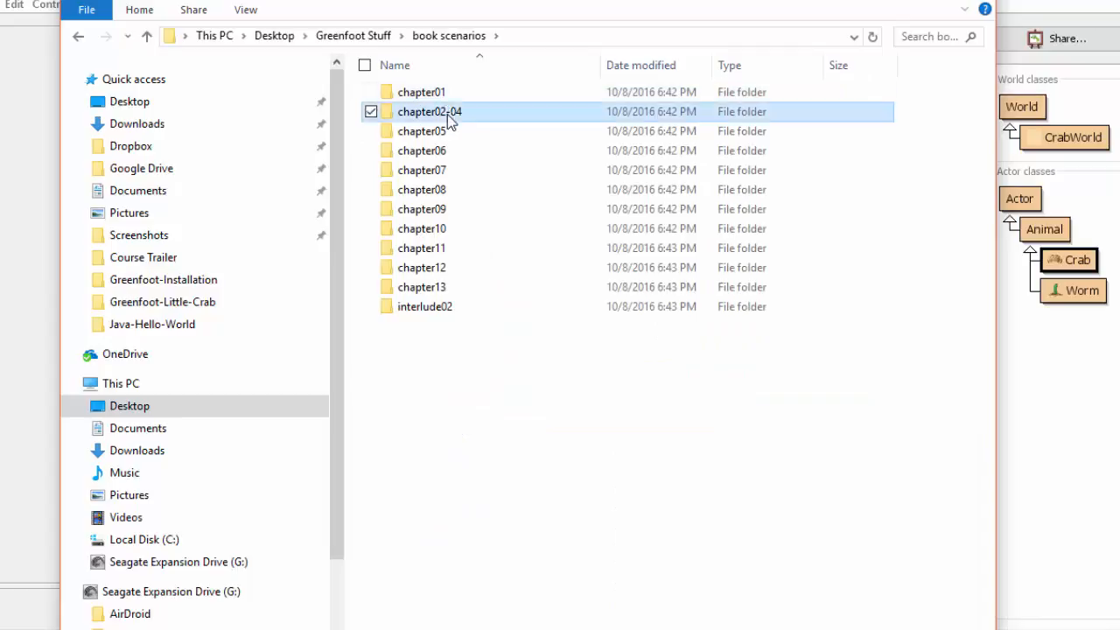
double_click(429, 111)
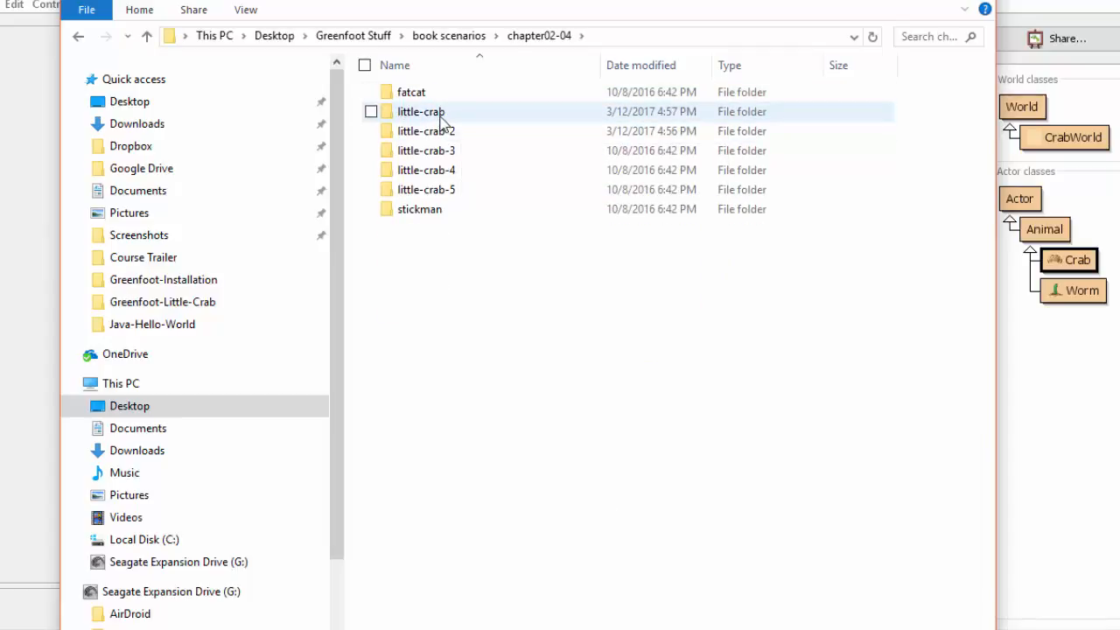
double_click(421, 111)
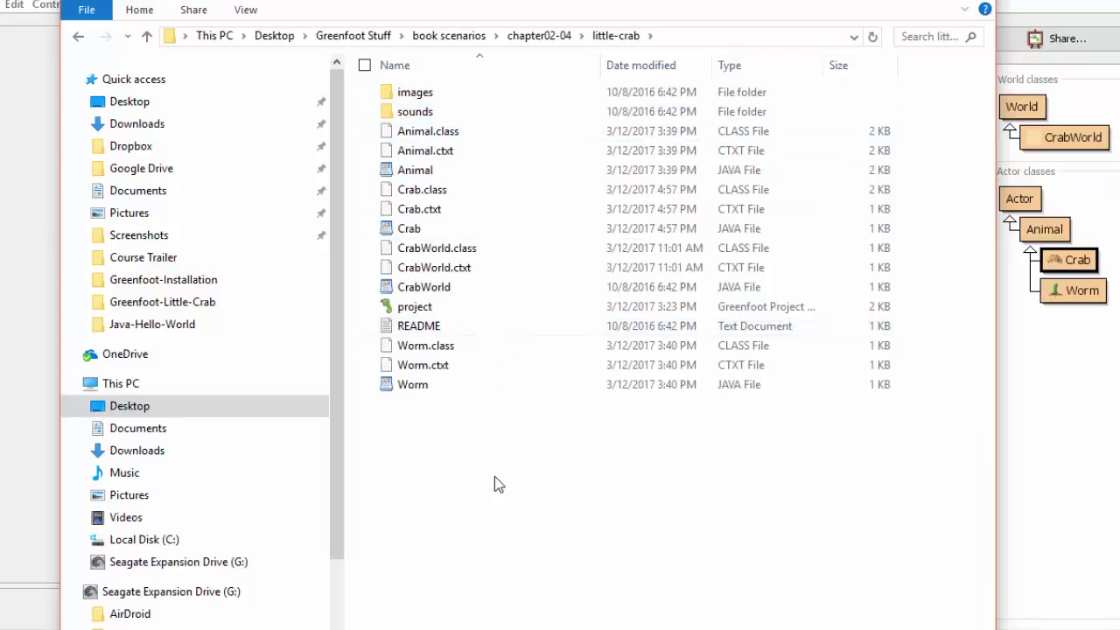
click(415, 111)
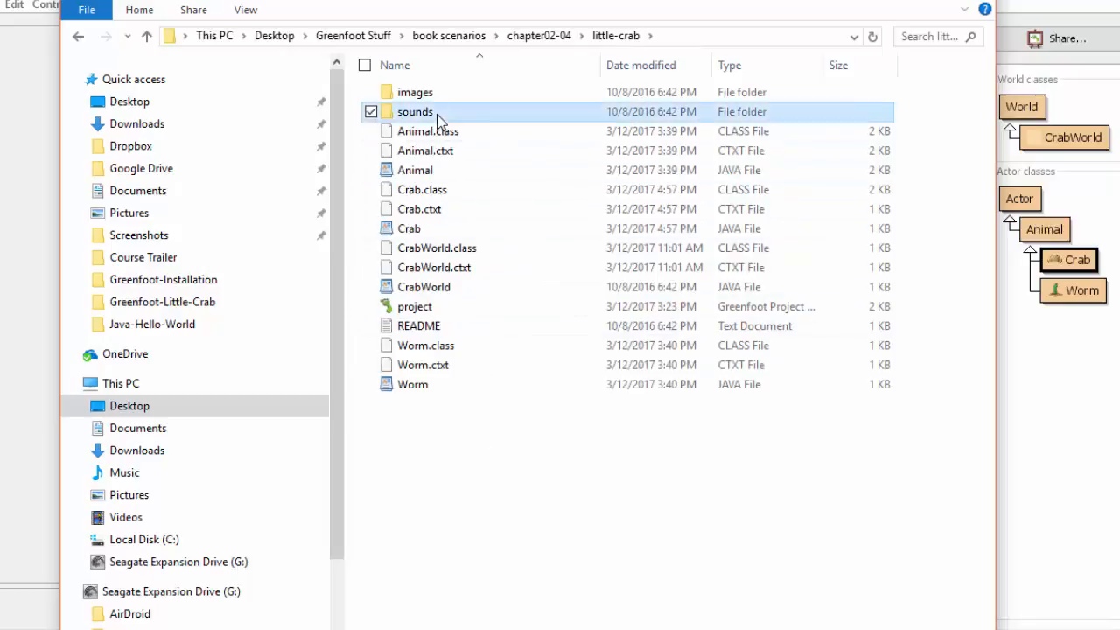
double_click(414, 111)
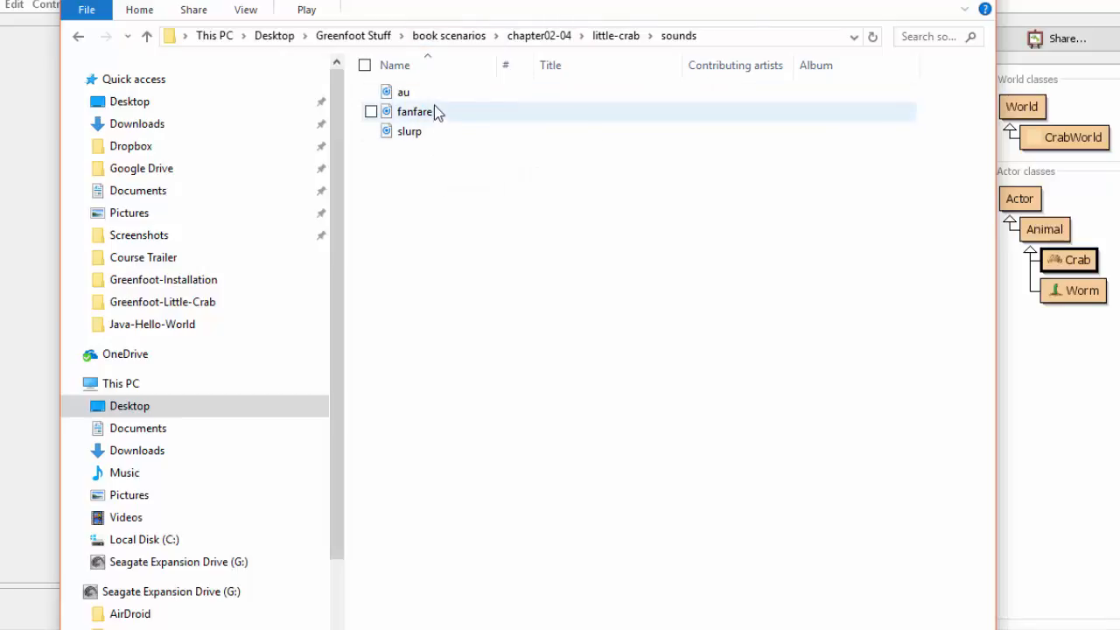
mouse_move(404, 92)
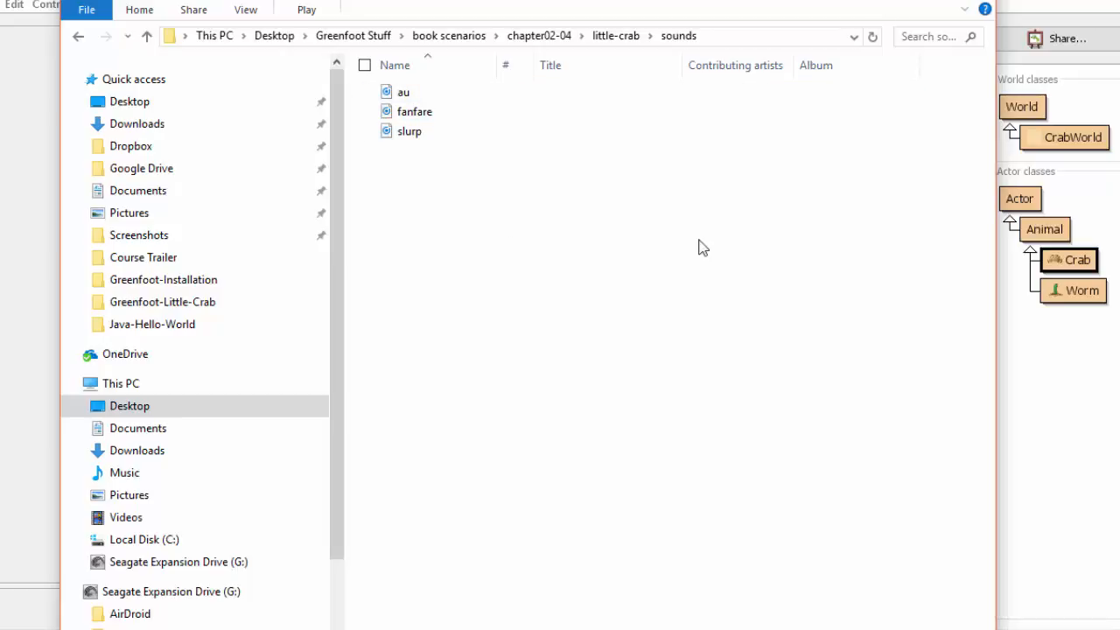
mouse_move(814, 167)
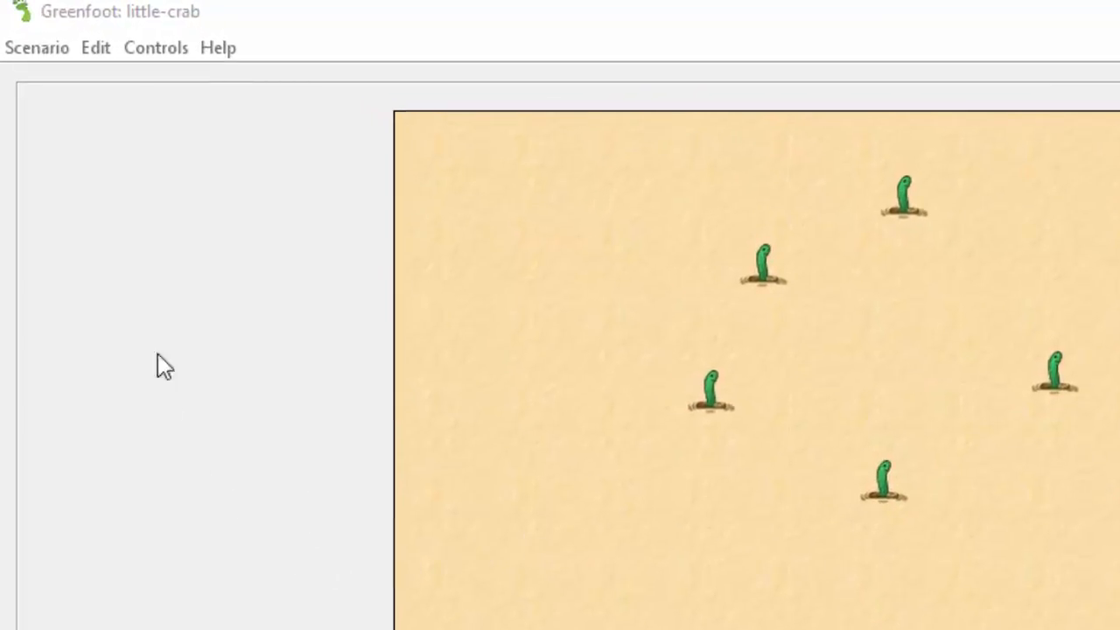
Bring up the scenario's Controls menu over the crab world, including the sound recorder option
click(155, 48)
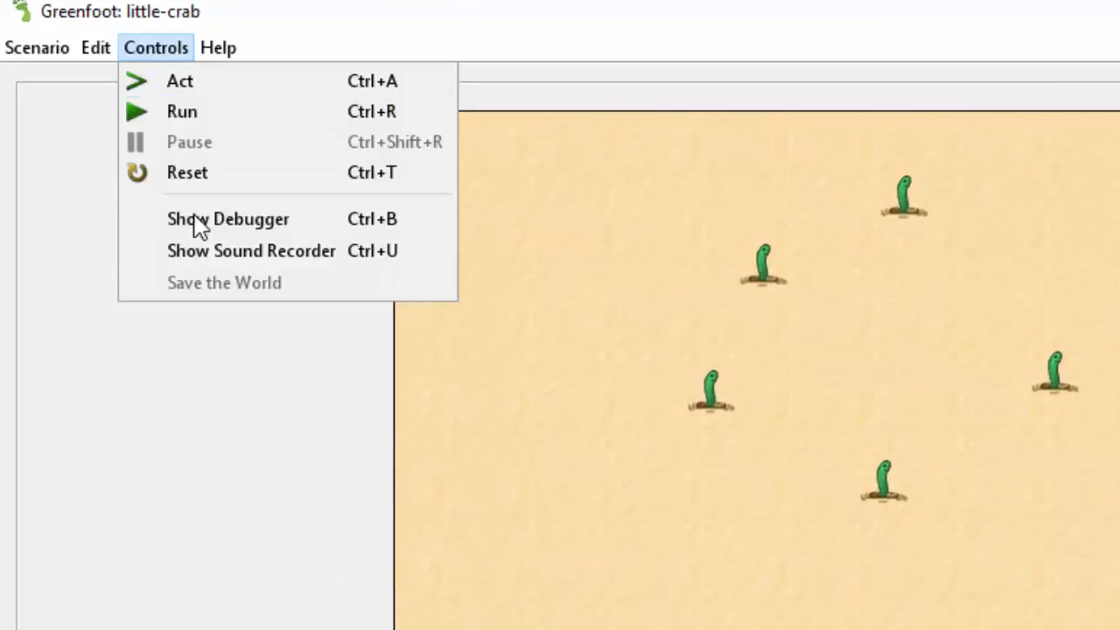